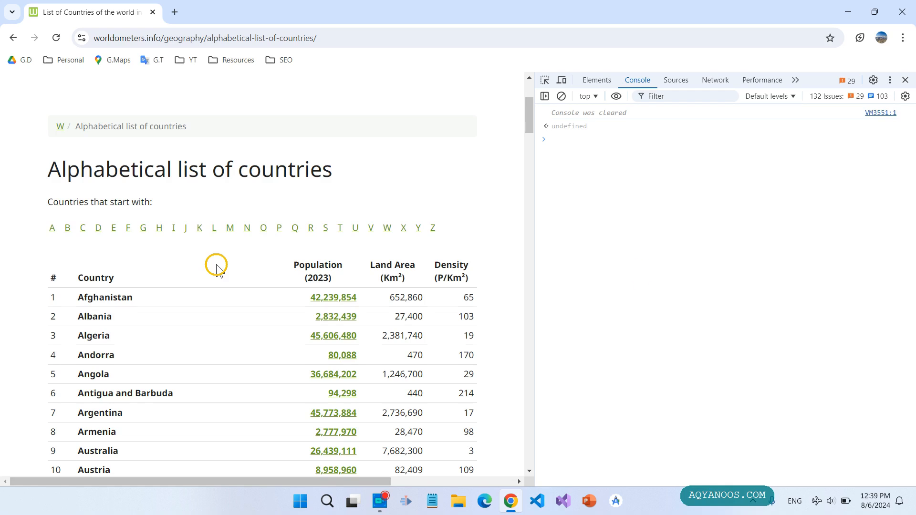
mouse_move(641, 278)
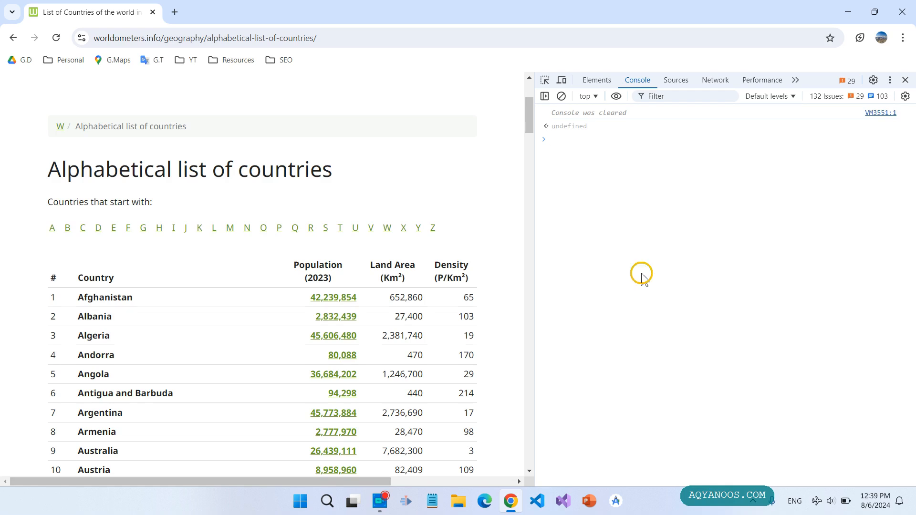
Step: Run const rows = document.querySelectorAll("tr") to store every table row
type("const row")
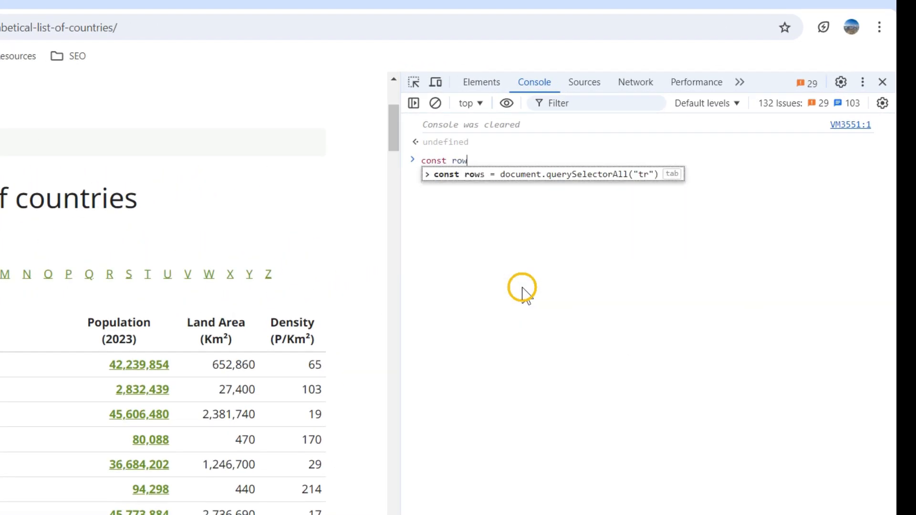
type("s")
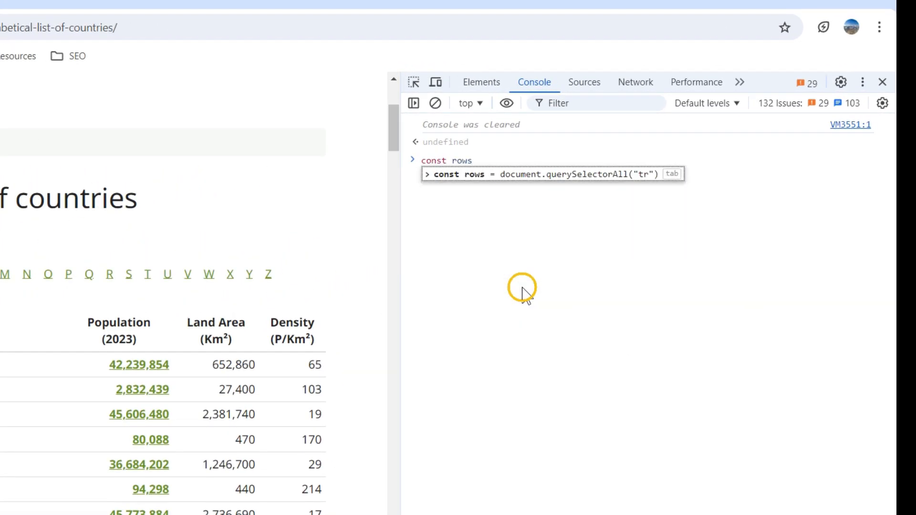
type("doe")
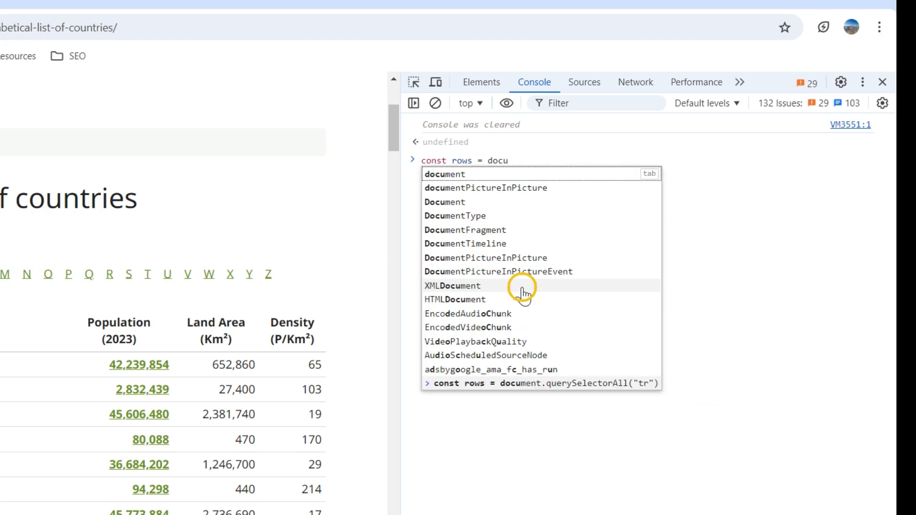
type(".")
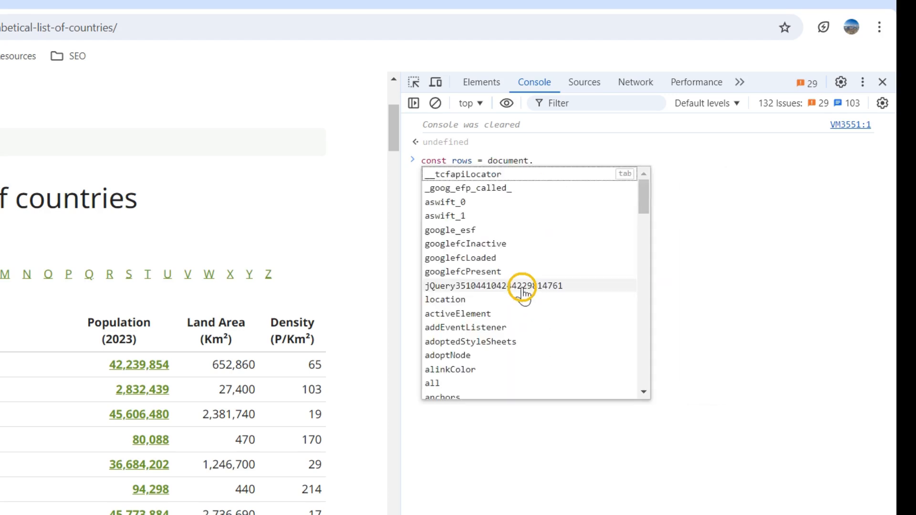
type("queryCommandIndeterm")
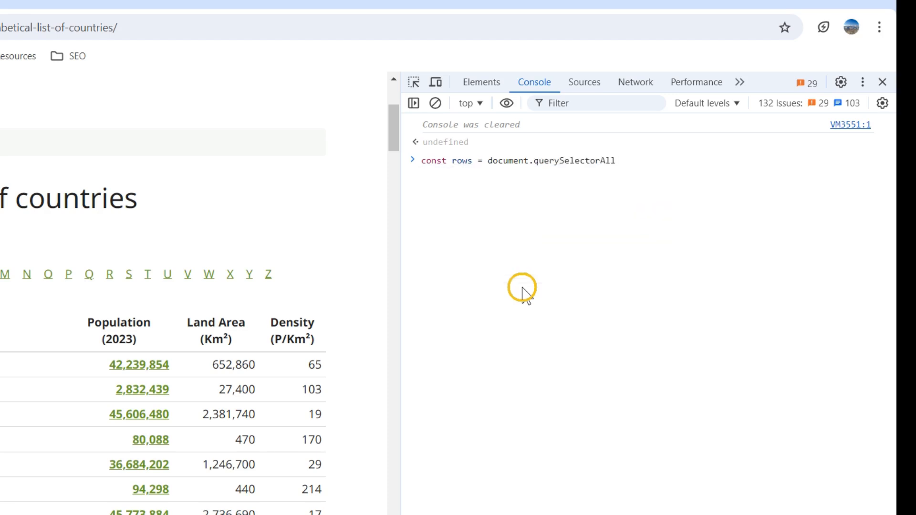
type("(\"")
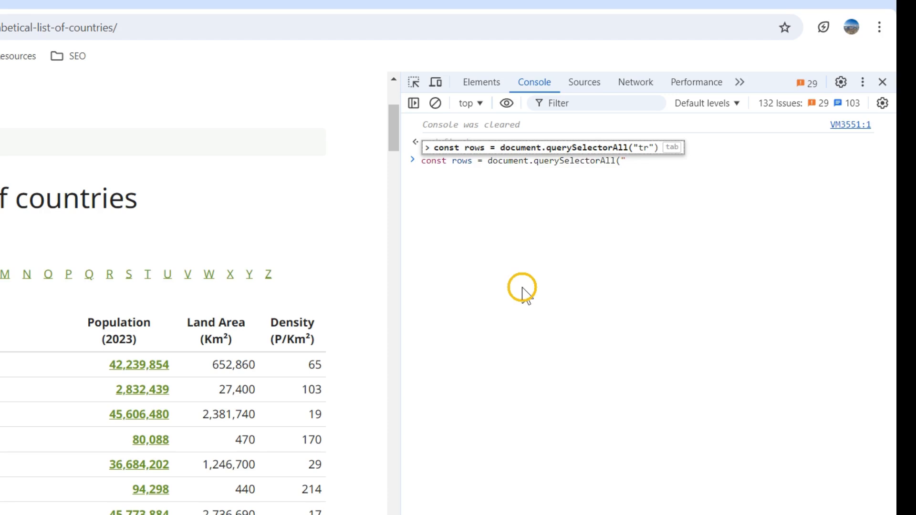
type("tr\"")
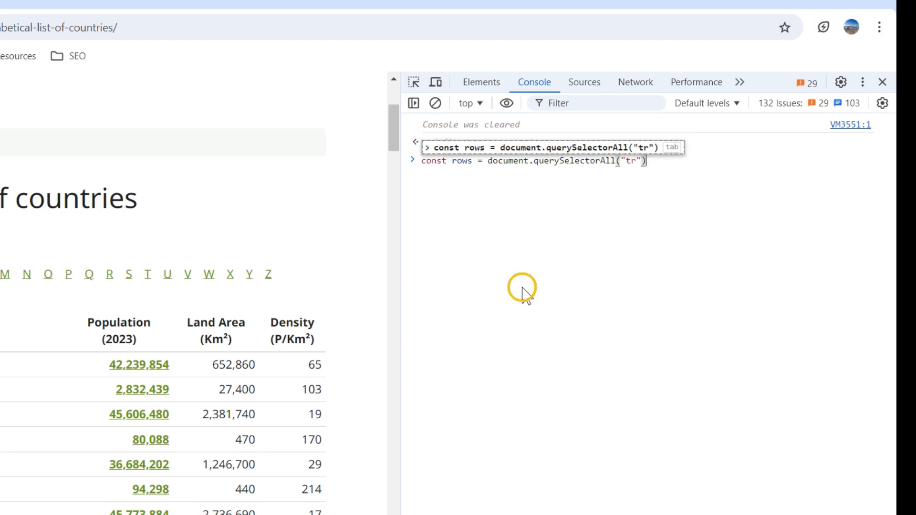
key("Enter")
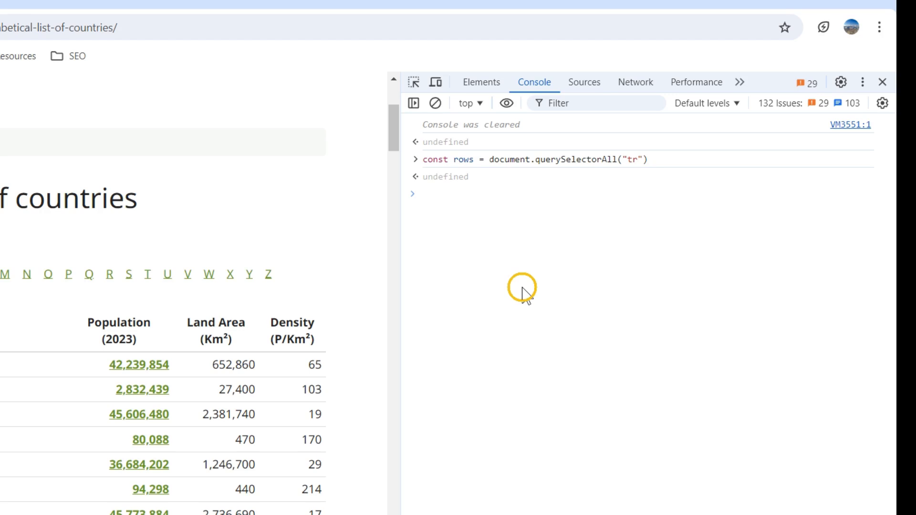
type("const")
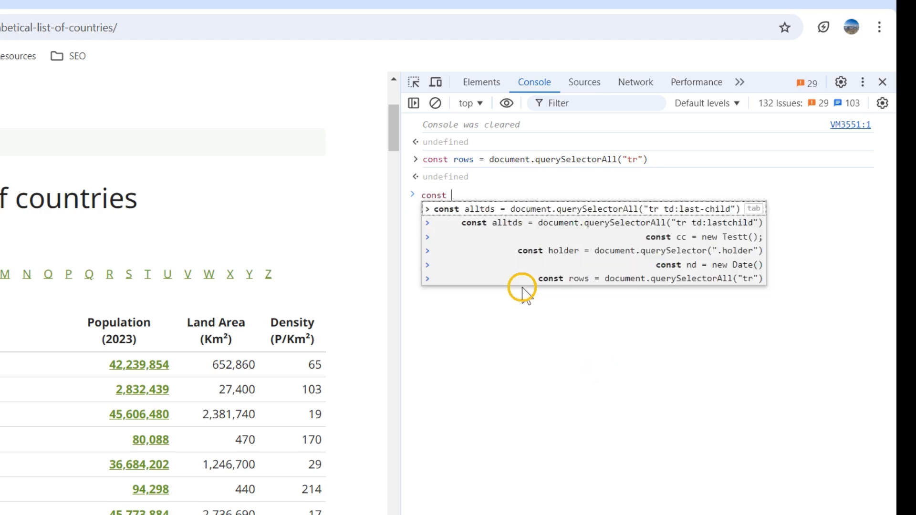
Step: Run const jsArray = [] to declare an empty array
type("jsAr")
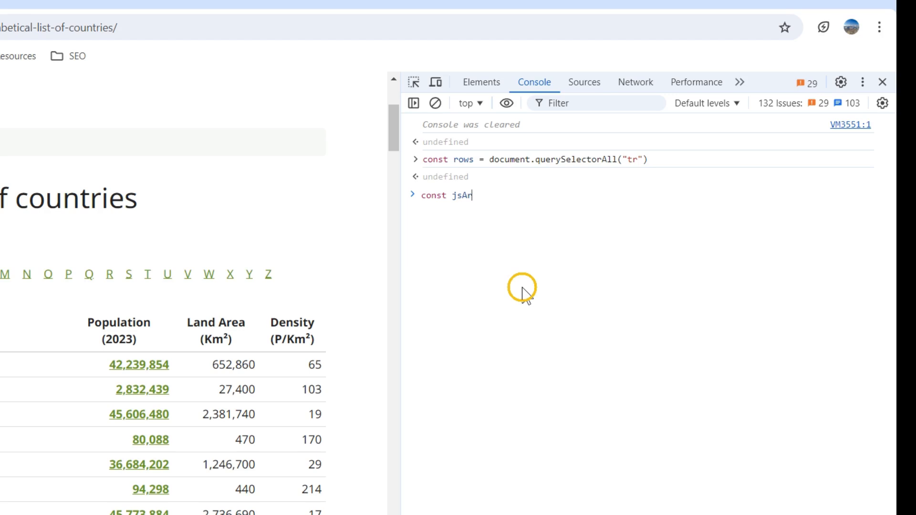
type("ray =")
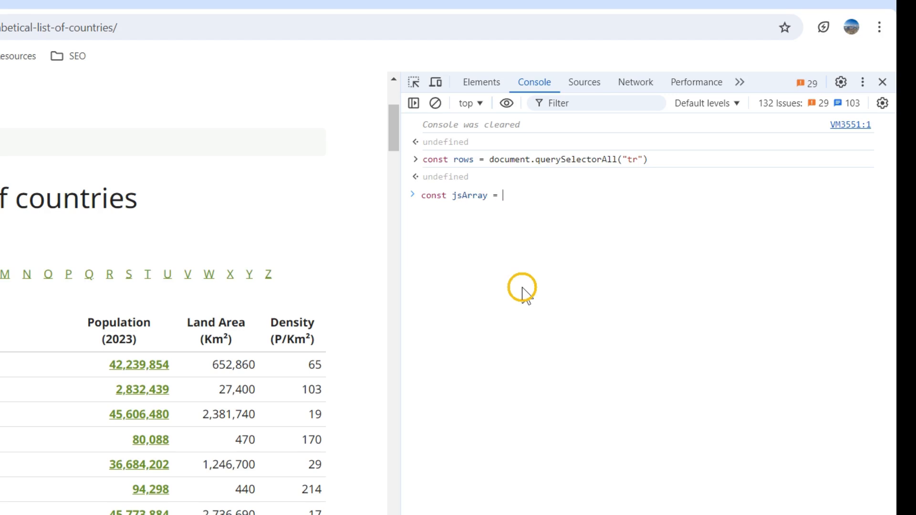
type("[")
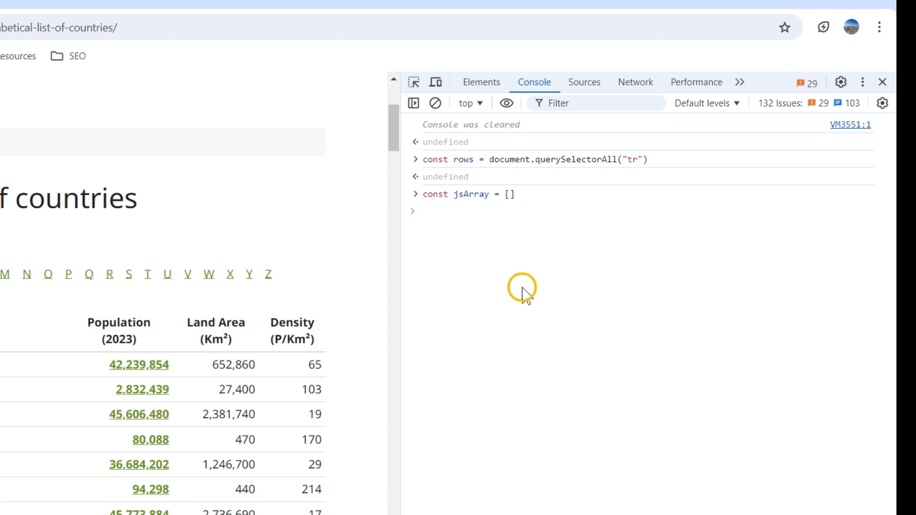
key("Enter")
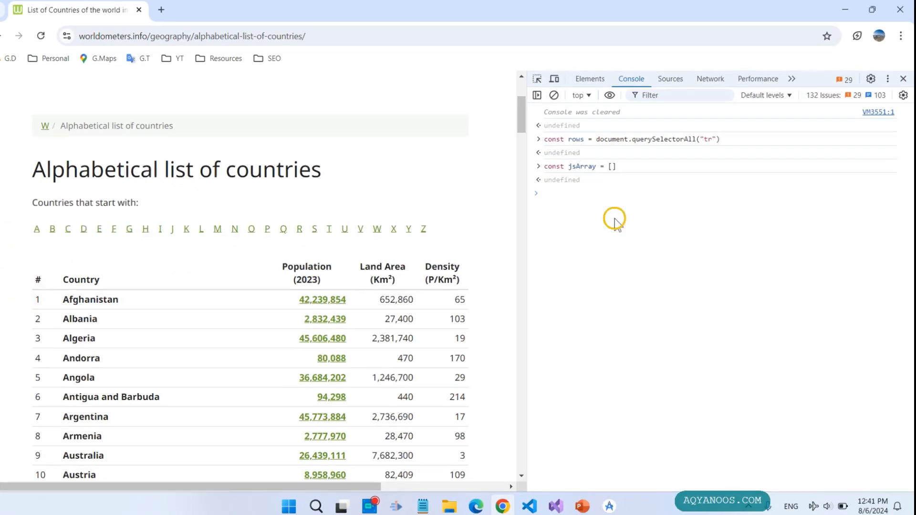
Step: Start rows.forEach((r, i) => { }) with an empty if(i > 0) block inside
type("rows.forEach")
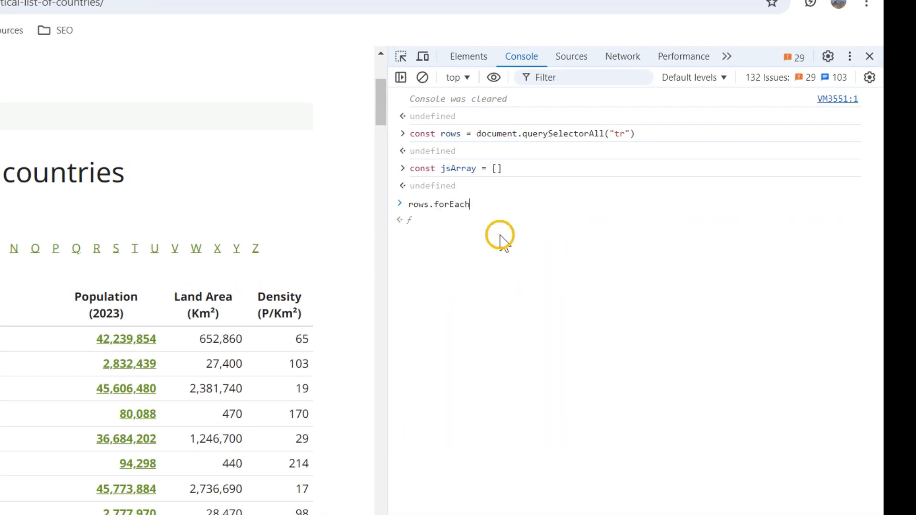
type("(r =>")
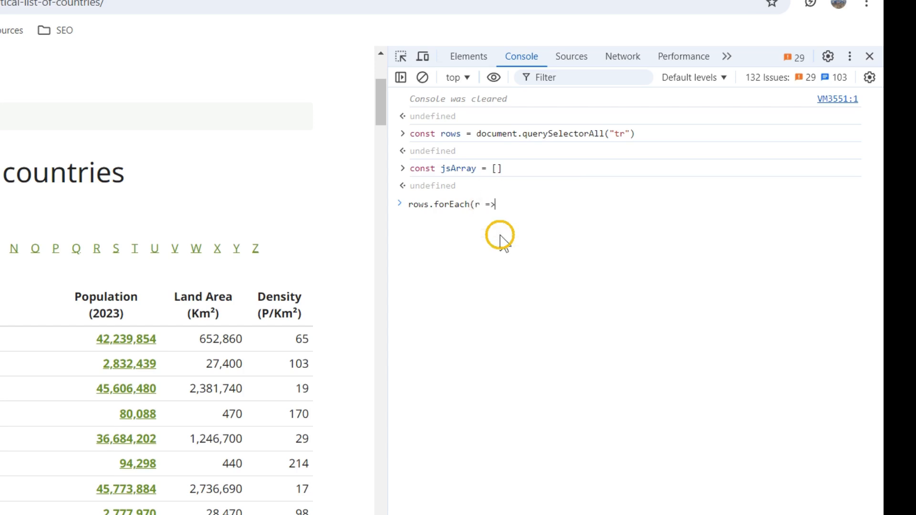
type("{}")
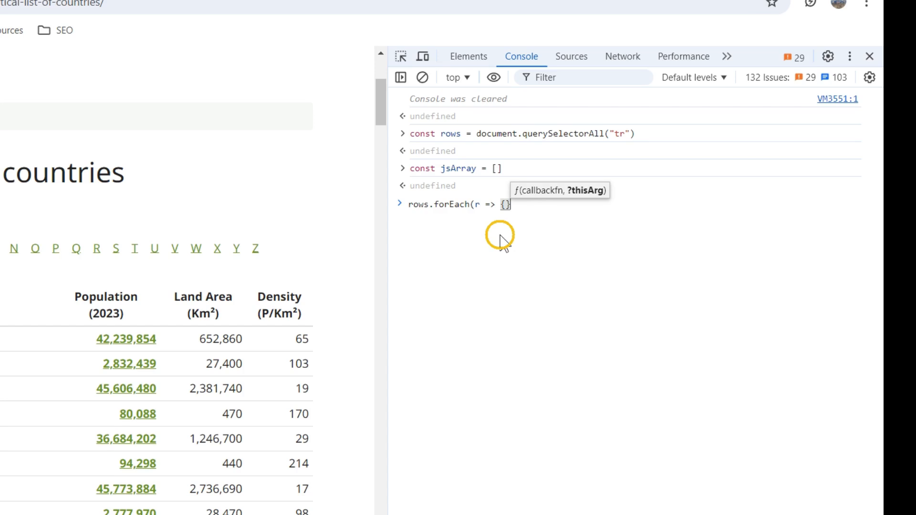
key("Enter")
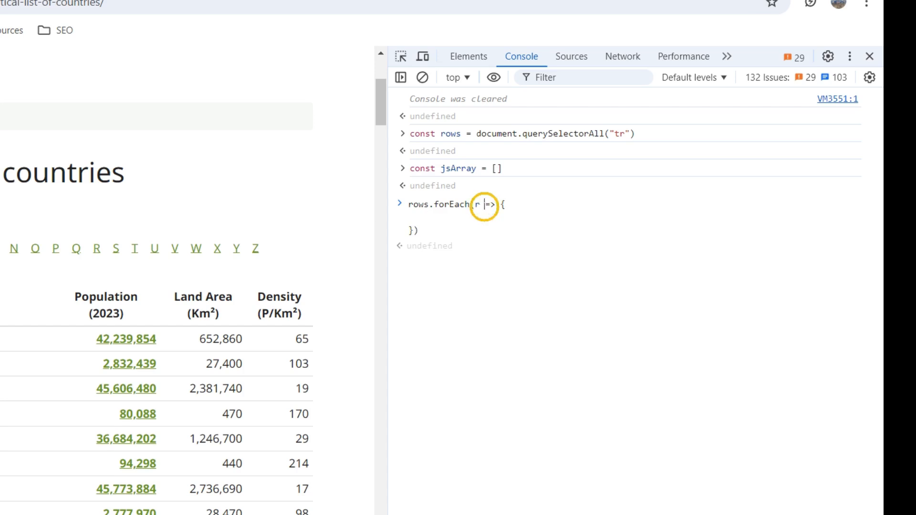
key("Backspace")
type("(")
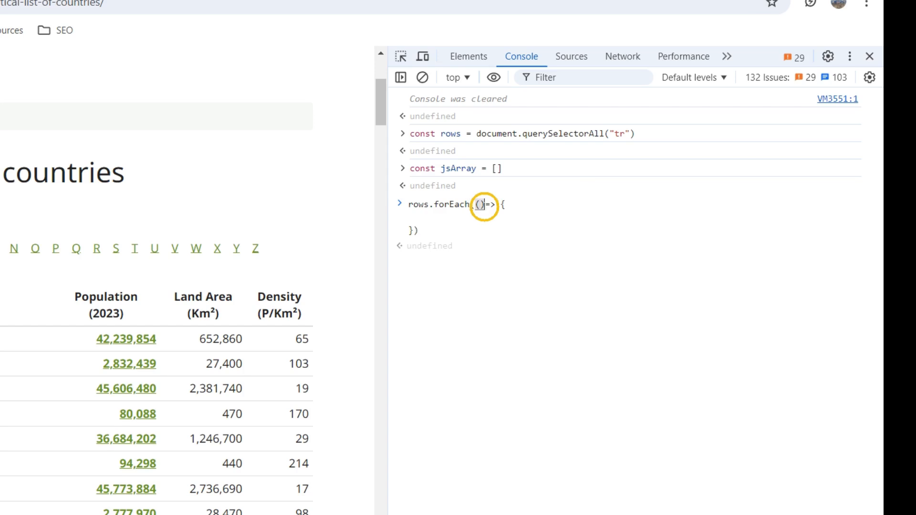
type("r,")
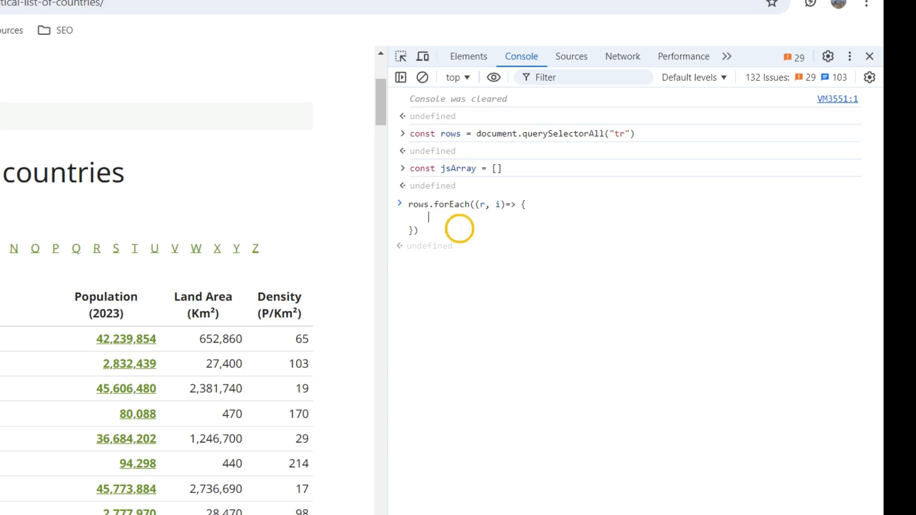
type("if(i > 0){")
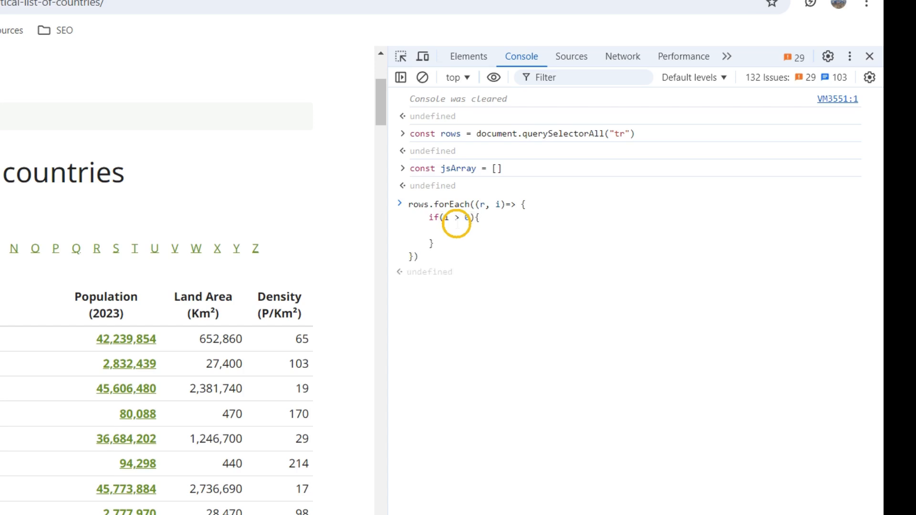
Step: Inside the if block, create an empty countryInfo object and rowItems from r.children
type("const")
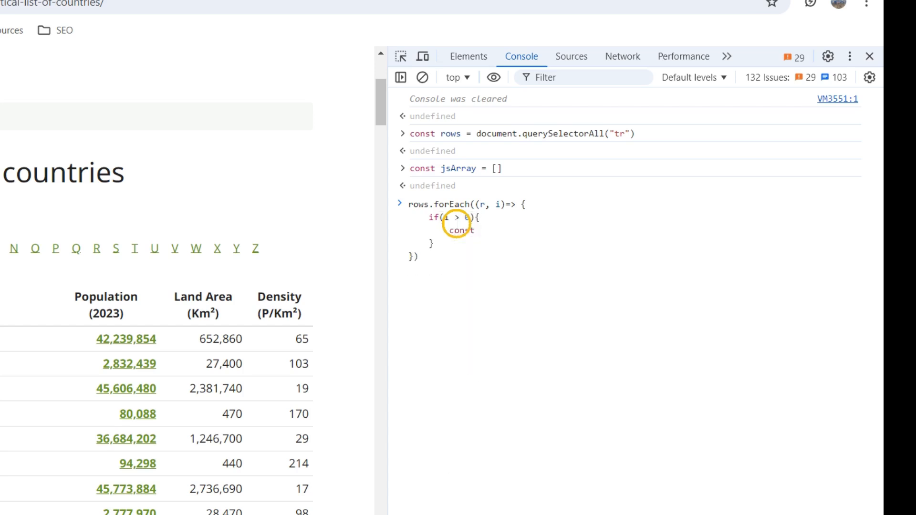
type("countryInfo =")
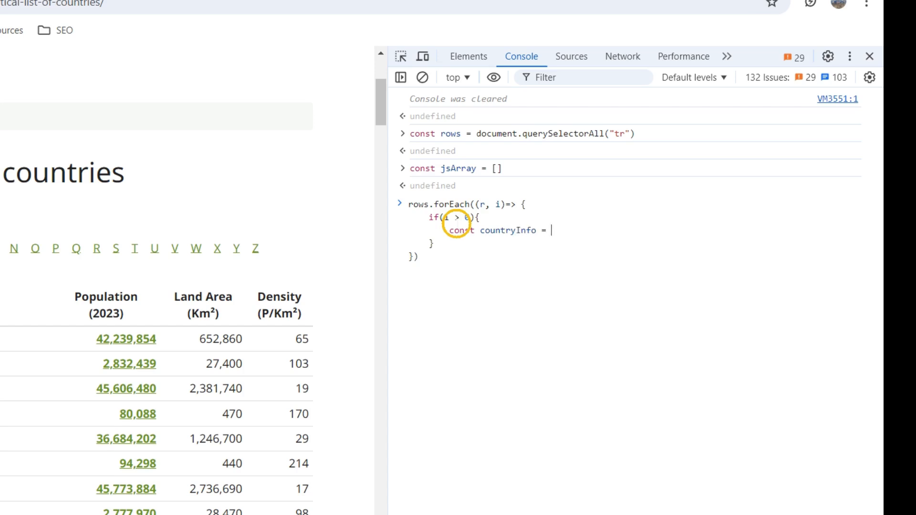
type("{}")
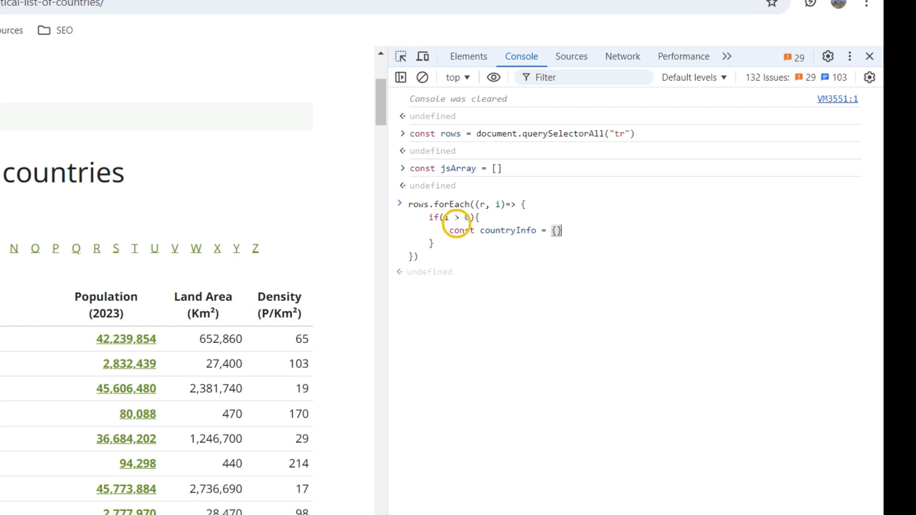
type("const")
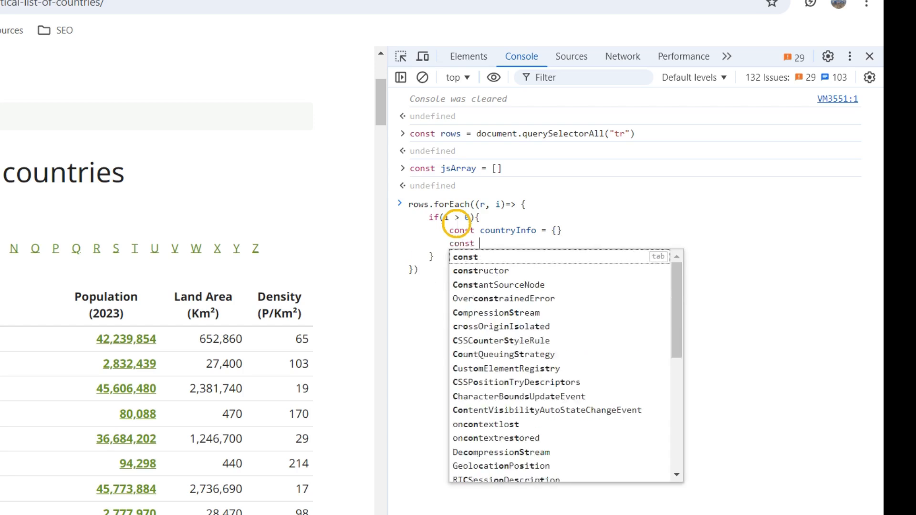
type("red")
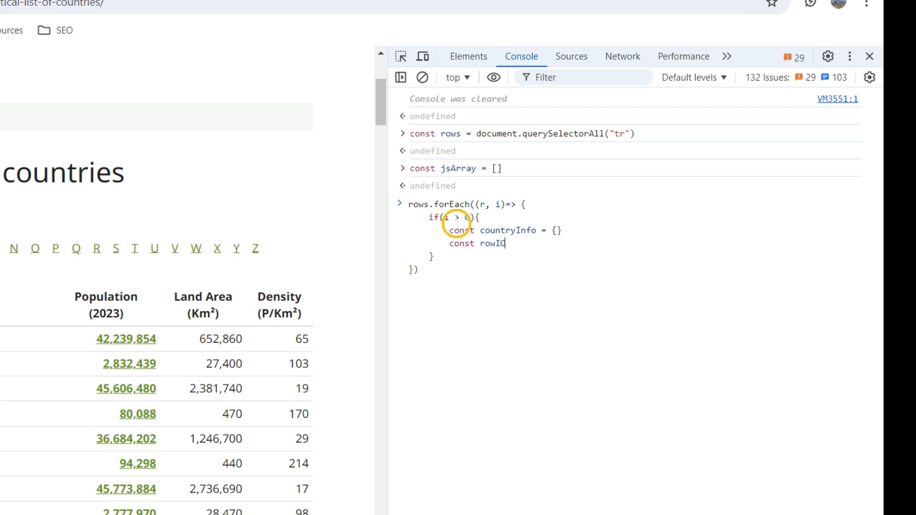
type("tems =")
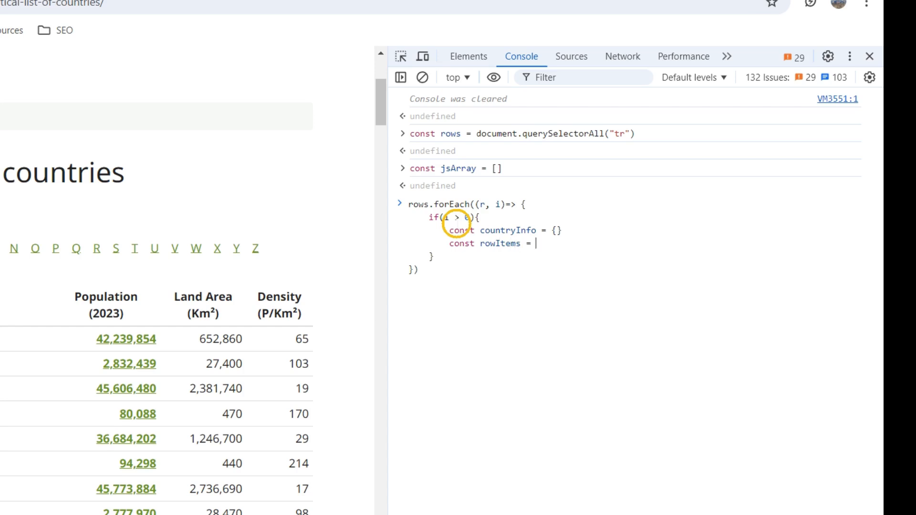
type("r")
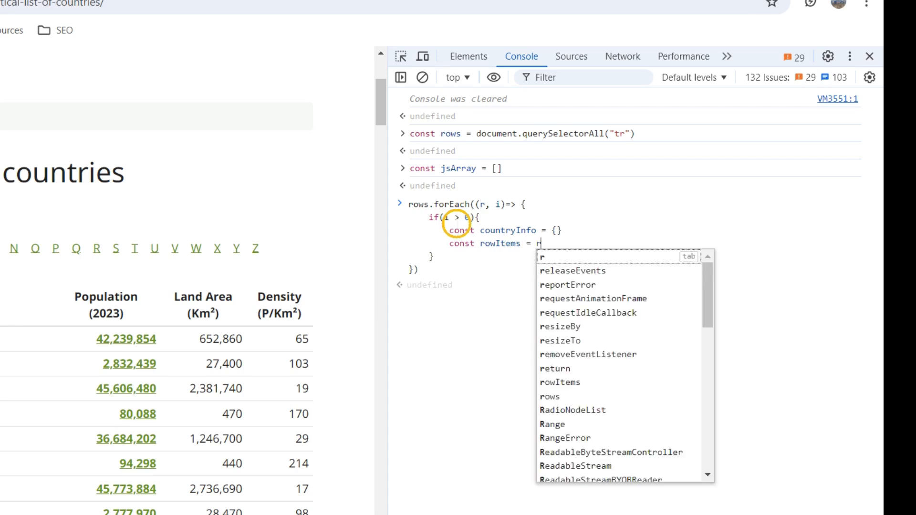
type(".children")
type("countryInfo")
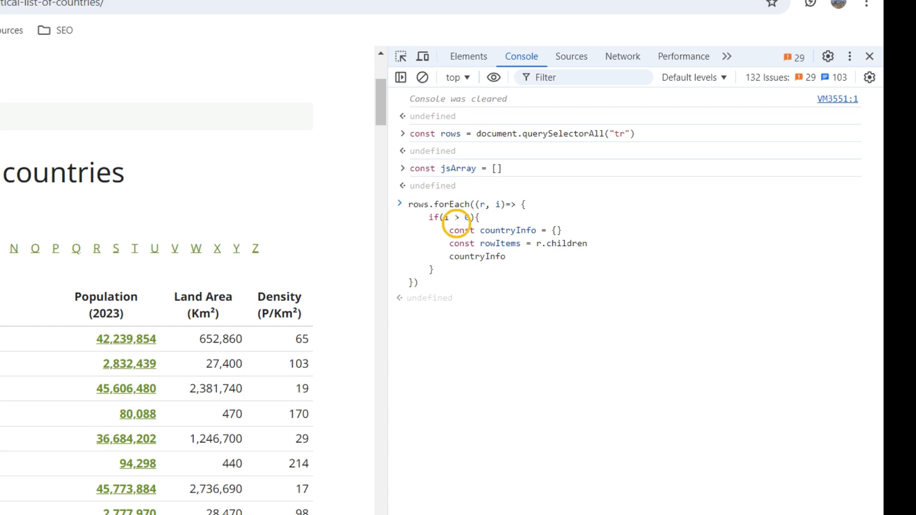
Step: Set countryInfo["id"] to the row index i
type("[\"")
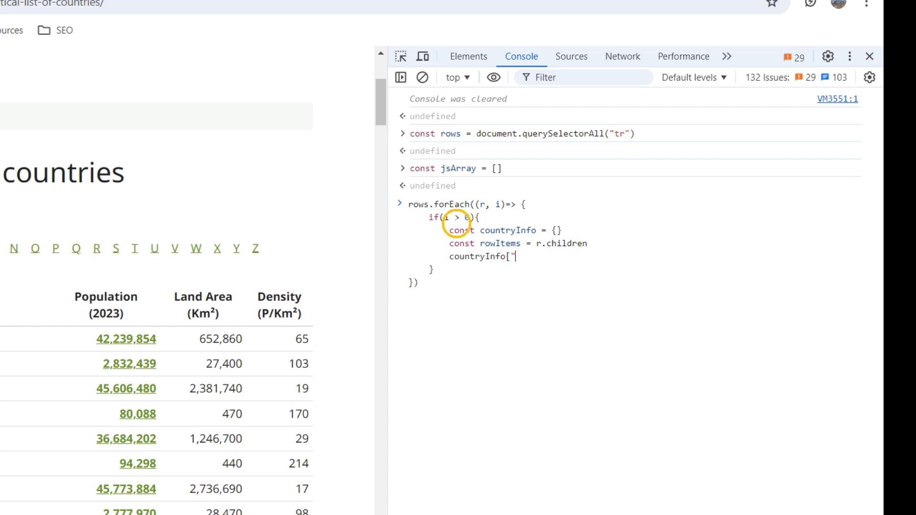
type("i")
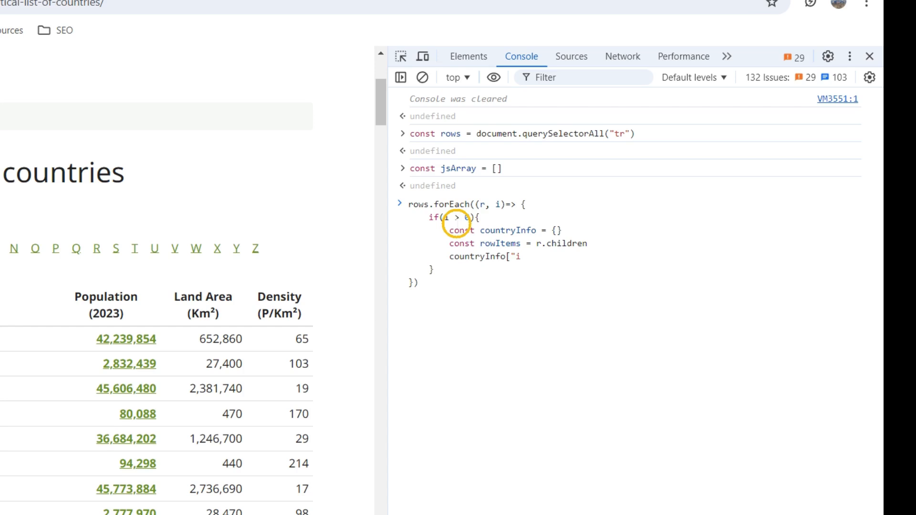
type("d")
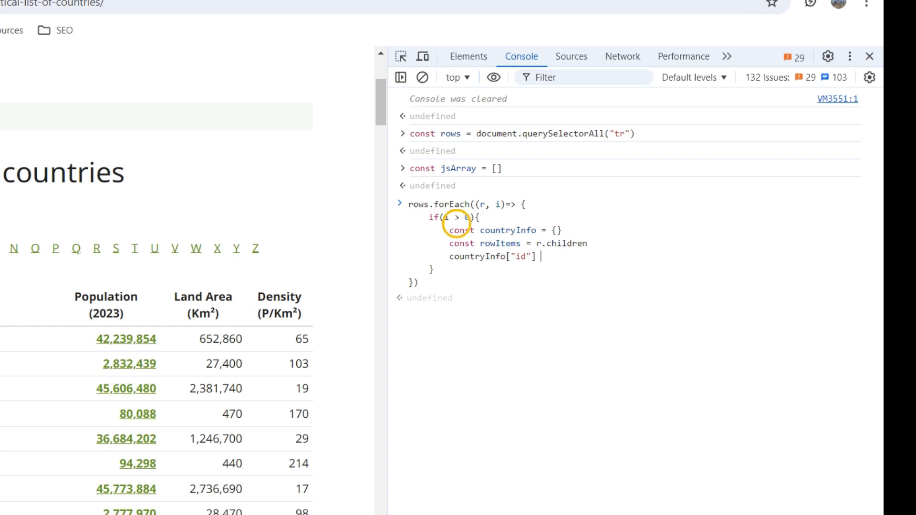
type("= i;")
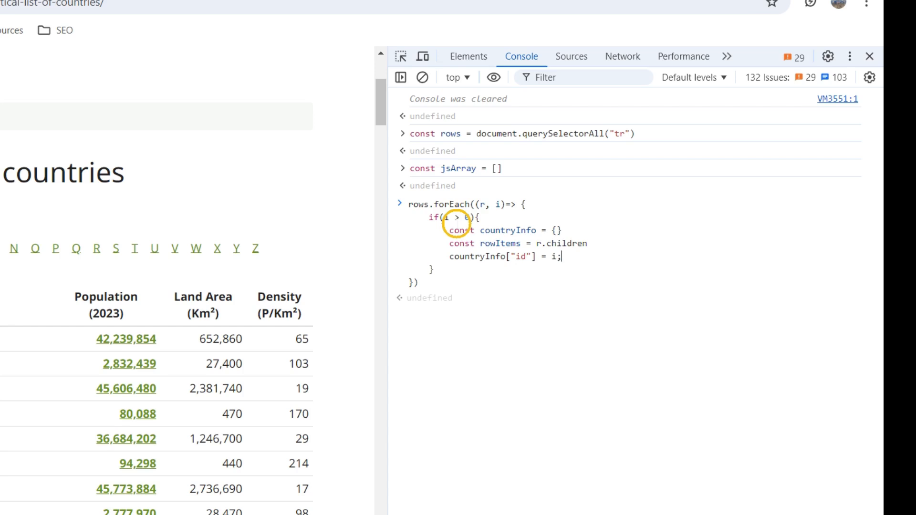
Step: Add countryInfo["name"] = rowItems[1].textContent; to the loop
type("countryInfo[")
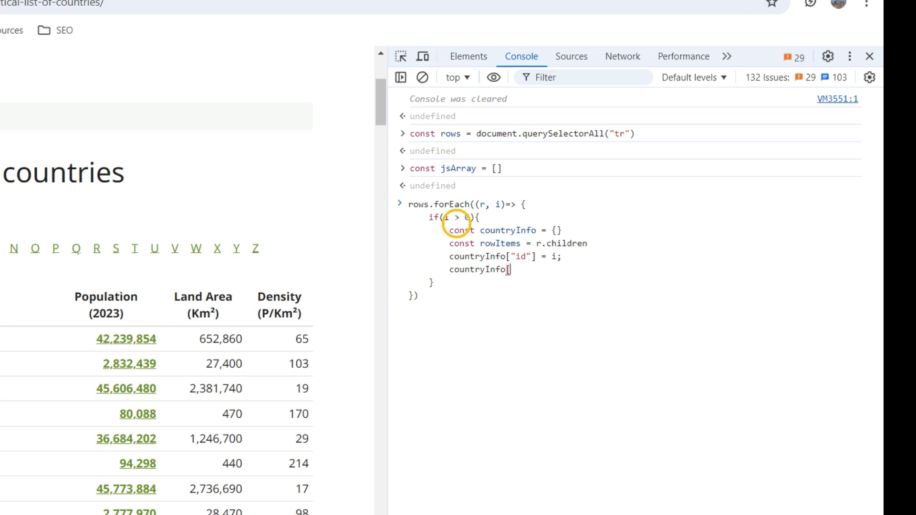
type("\"na")
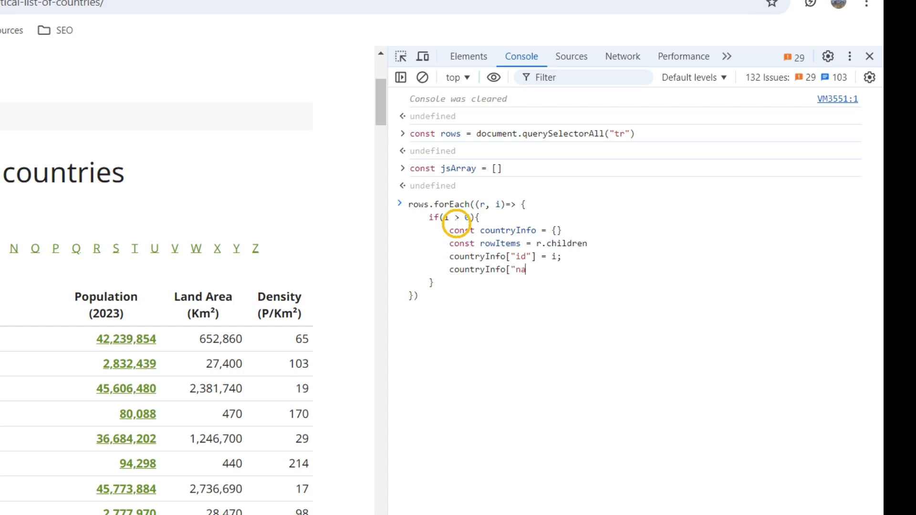
type("me\"] = rowItems[")
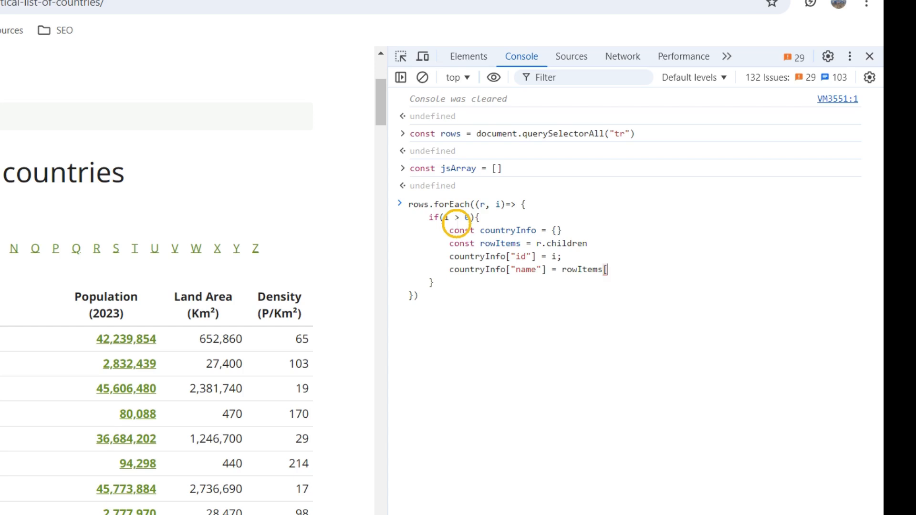
type("1].")
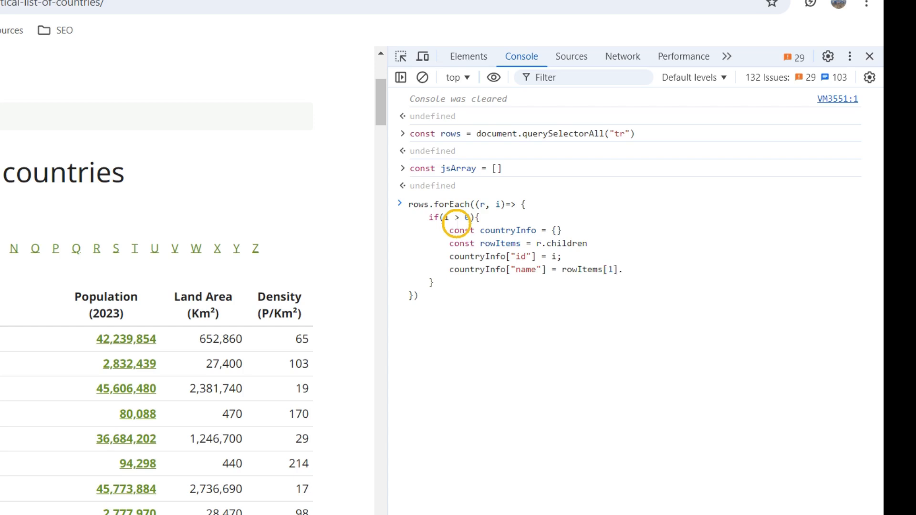
type("textCont")
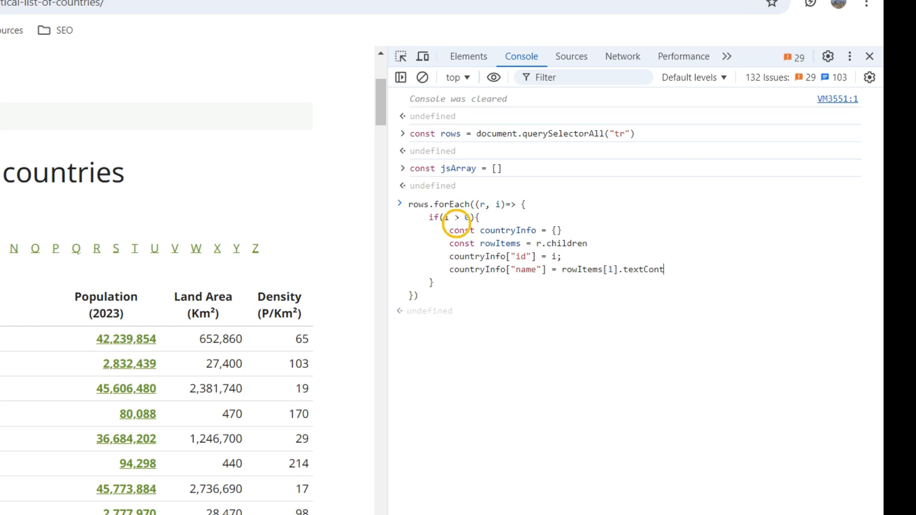
type("ent")
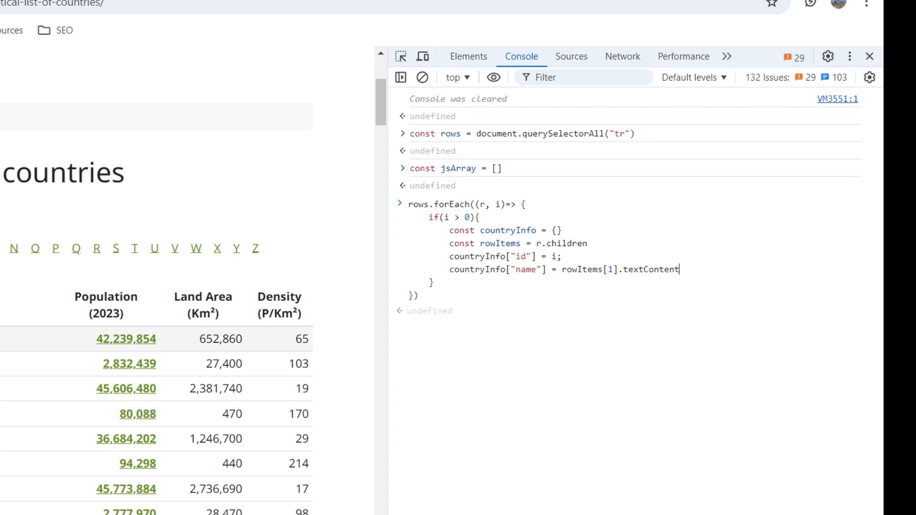
type(";")
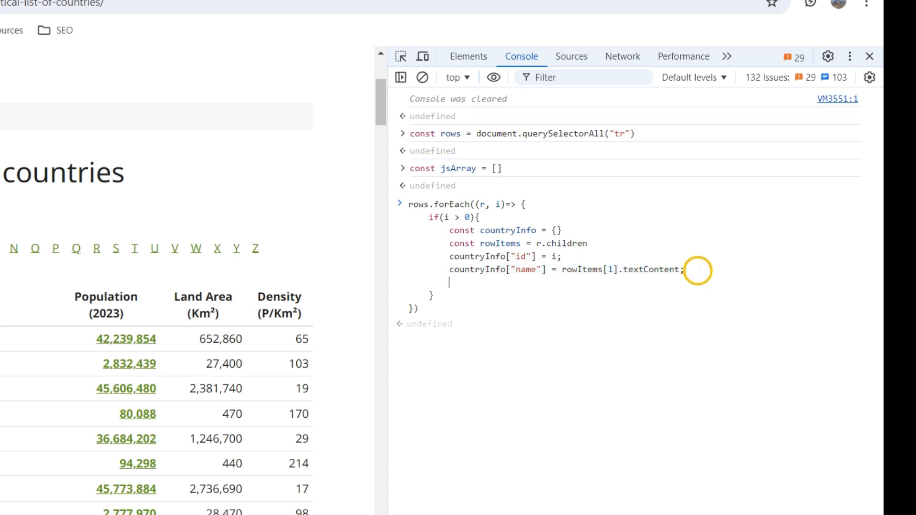
type("countryInfo[\"name\"] = rowItems[1].textContent;")
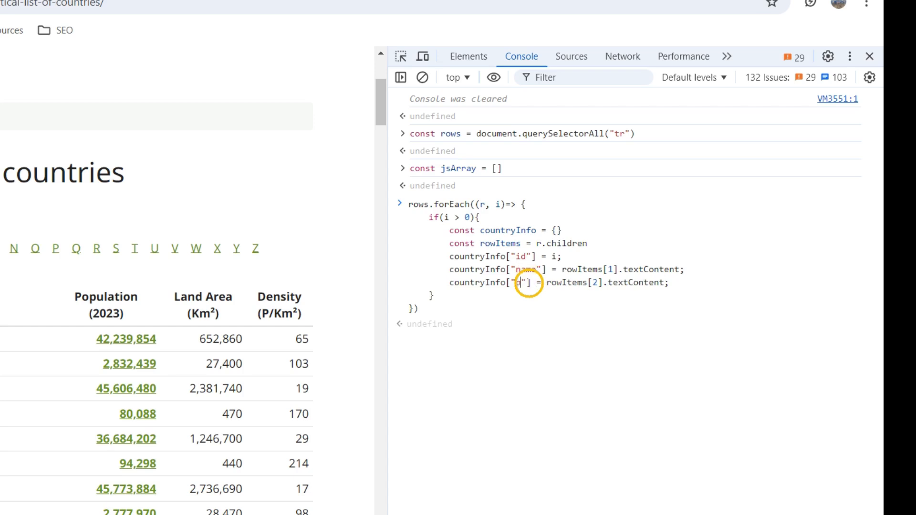
Step: Add population, area and density lines from rowItems[2] through rowItems[4]
type("population")
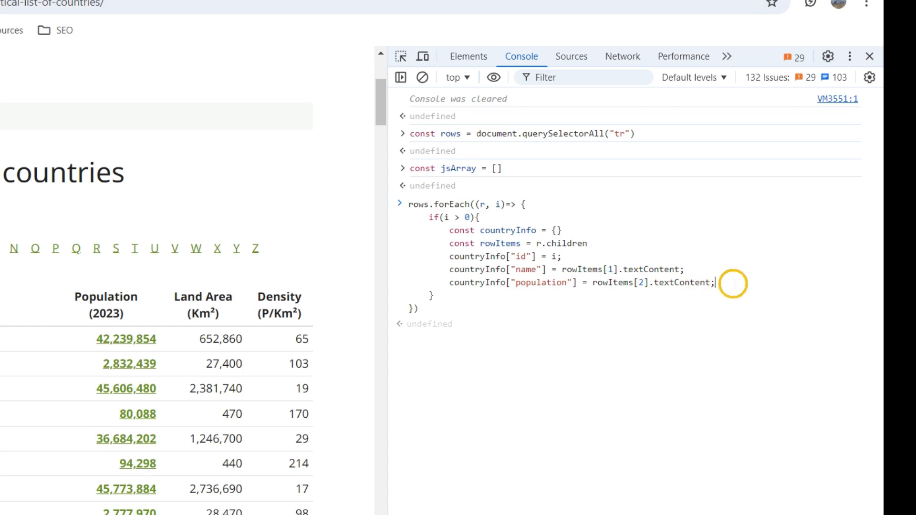
type("countryInfo[\"name\"] = rowItems[1].textContent;")
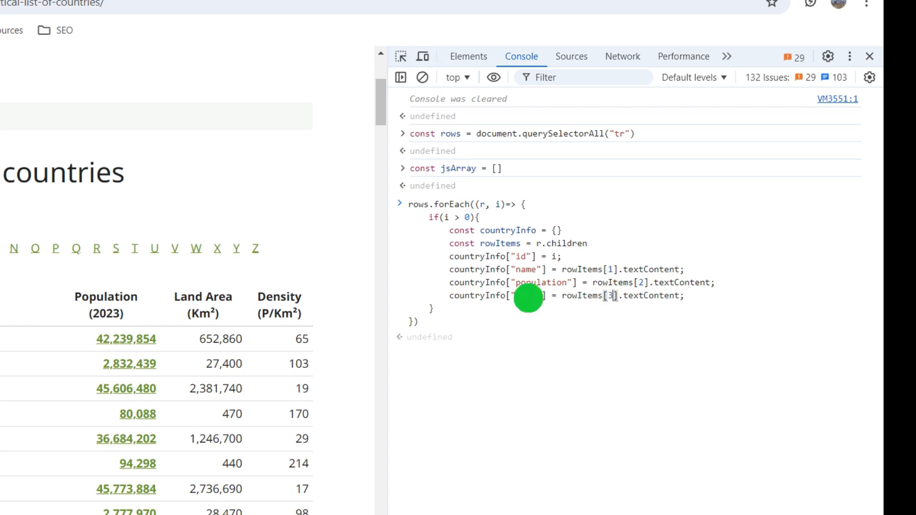
type("area")
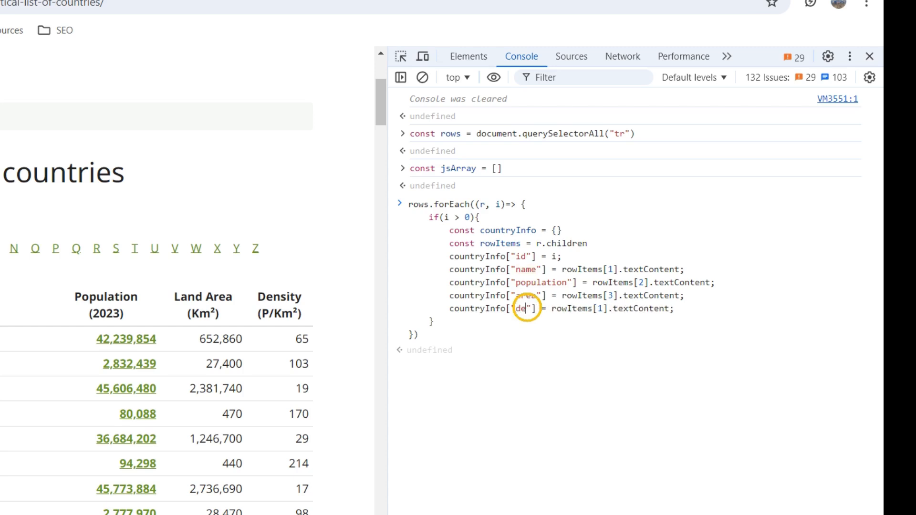
type("density")
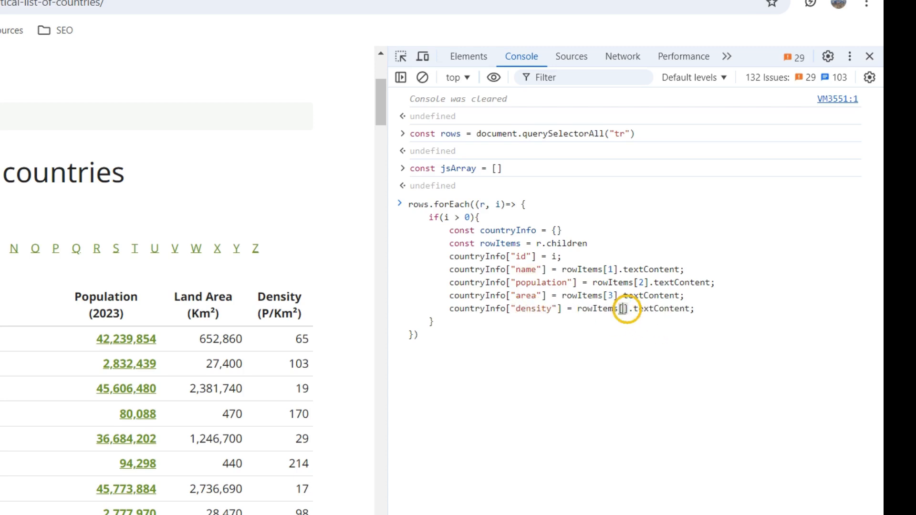
type("4")
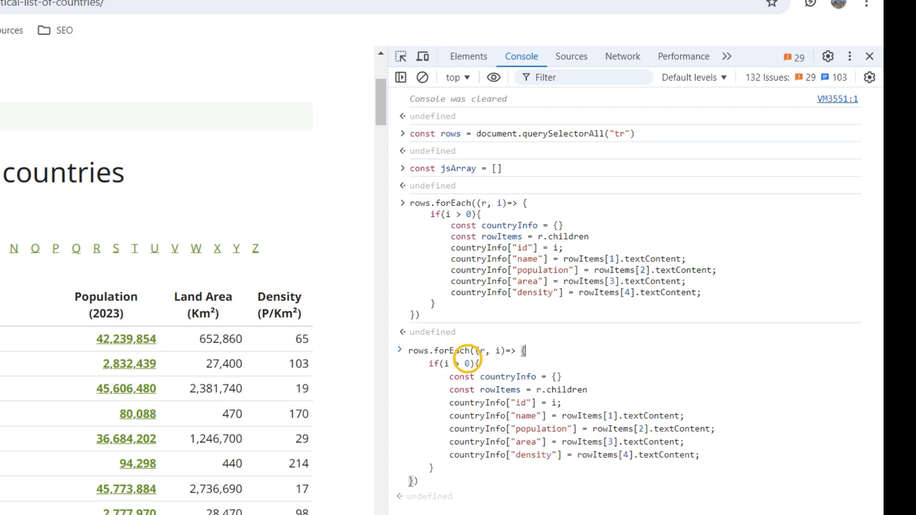
Step: Add jsArray.push(countryInfo) at the end of the loop body
scroll("down", 3)
type("jsArray.p")
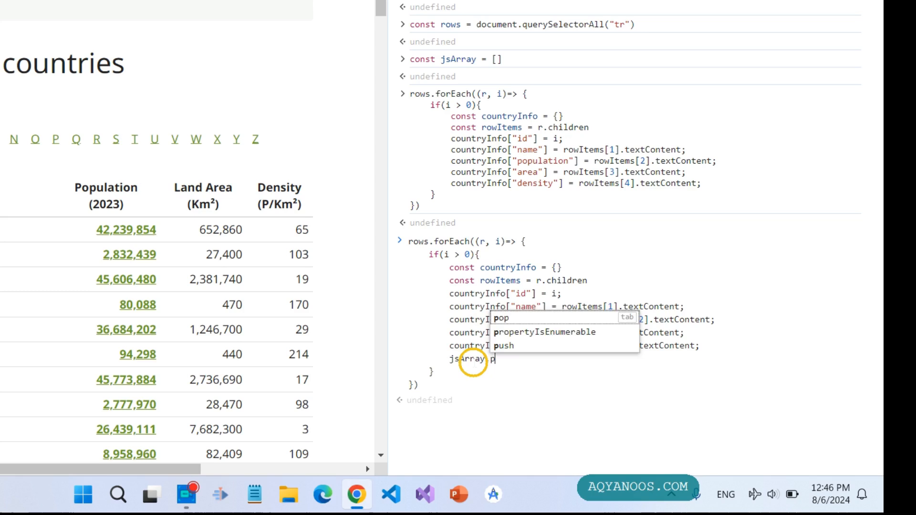
type("ush(countryInfo")
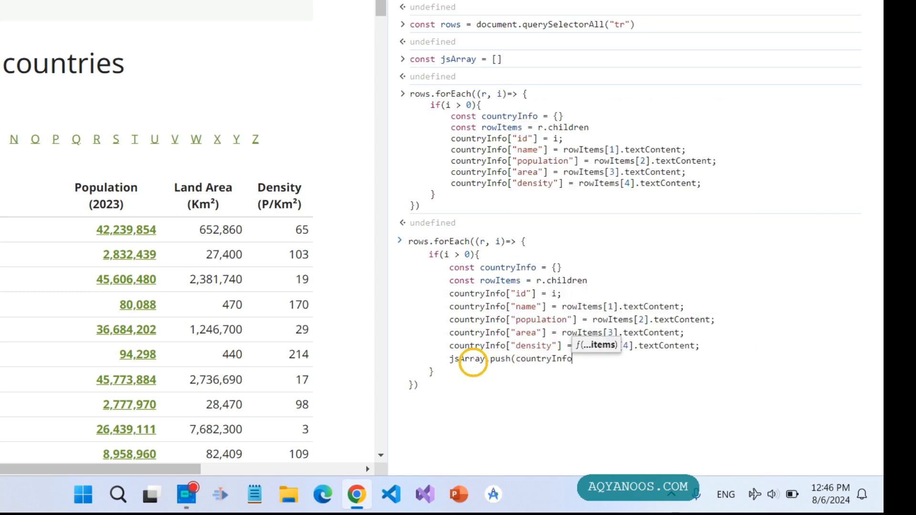
type(")")
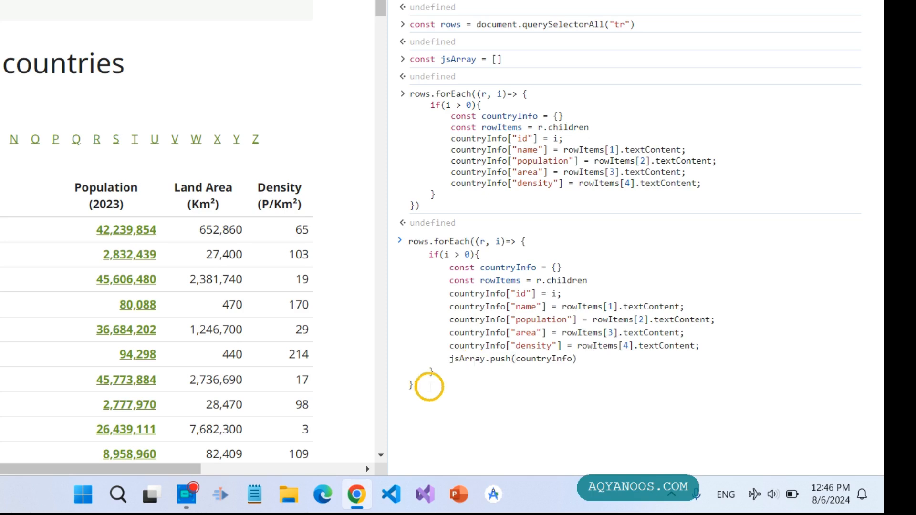
type("console")
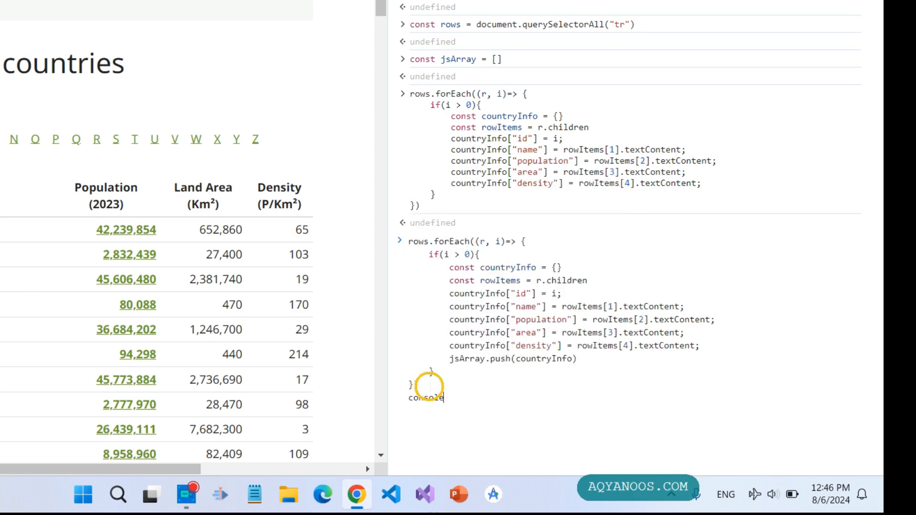
type(".log")
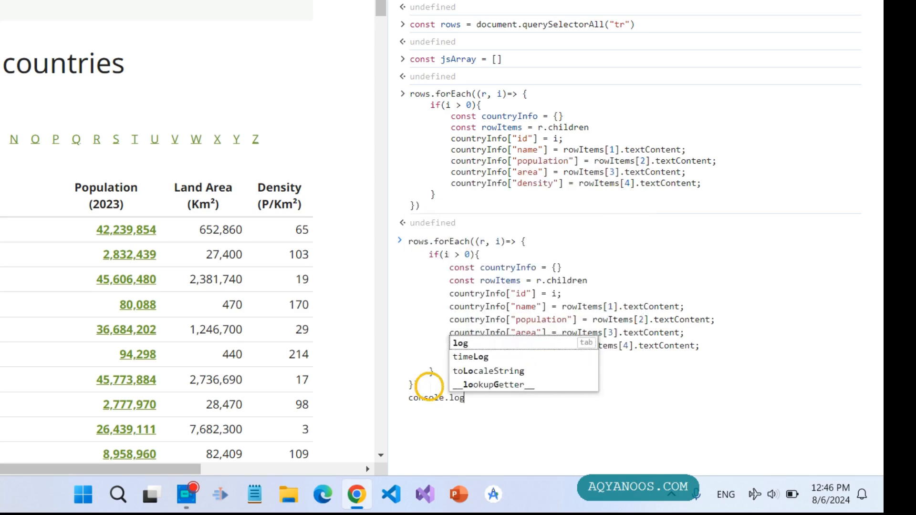
type("jsArray.push(countryInfo)")
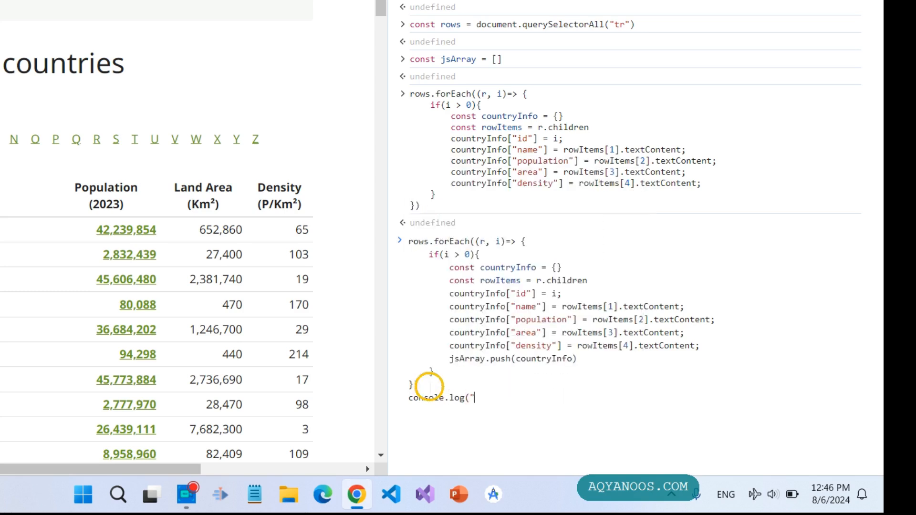
Step: Append console.log("country list: ", jsArray) and run the script
type("co")
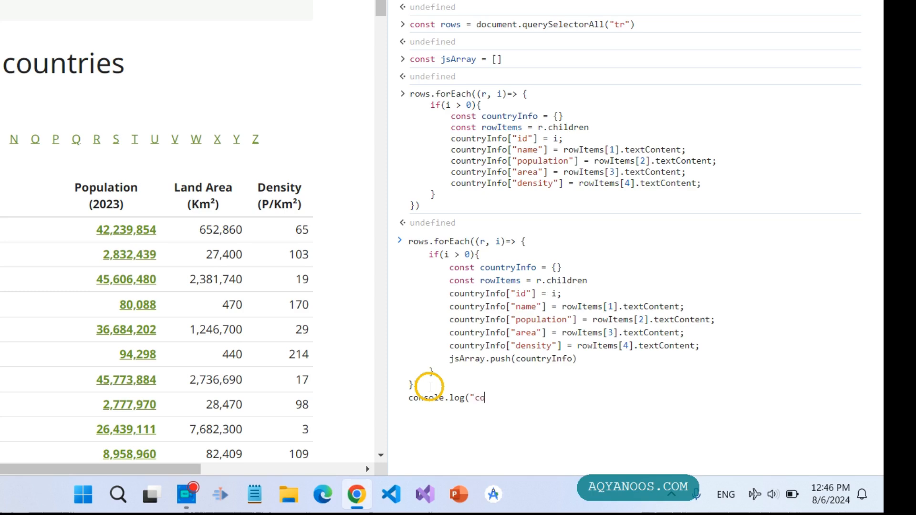
type("untry")
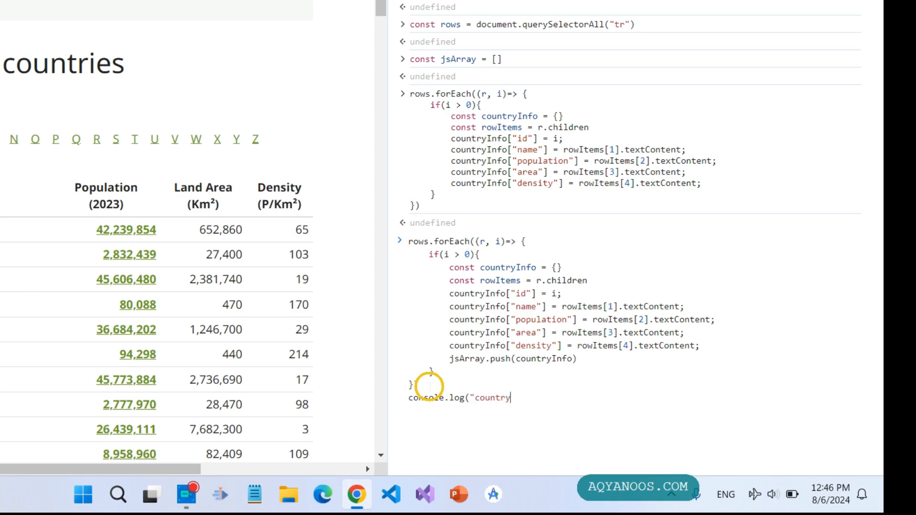
type("list\"")
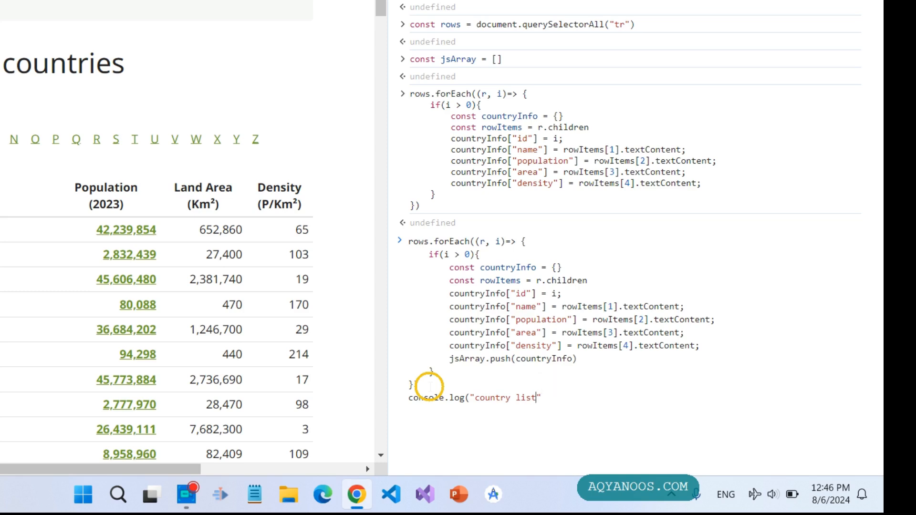
type(":")
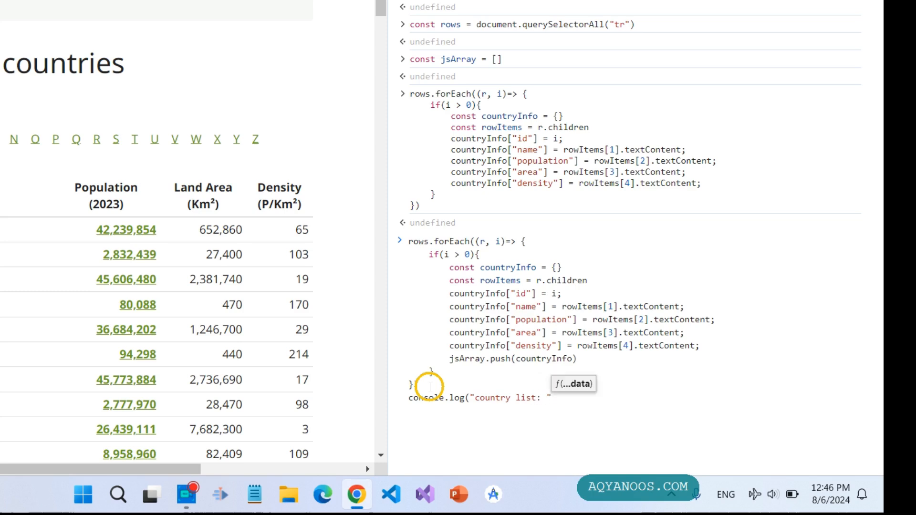
type(", jsArray)")
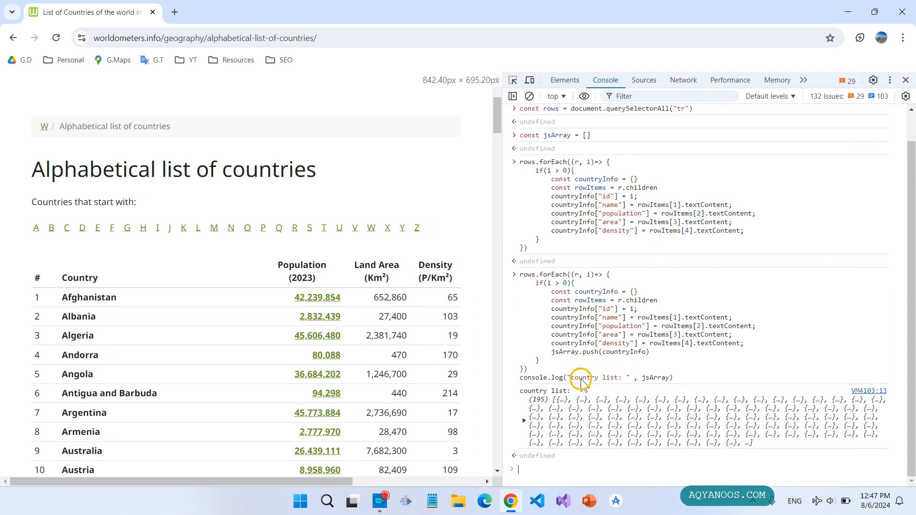
Step: Expand the logged 195-country array to view Afghanistan's fields
left_click(523, 421)
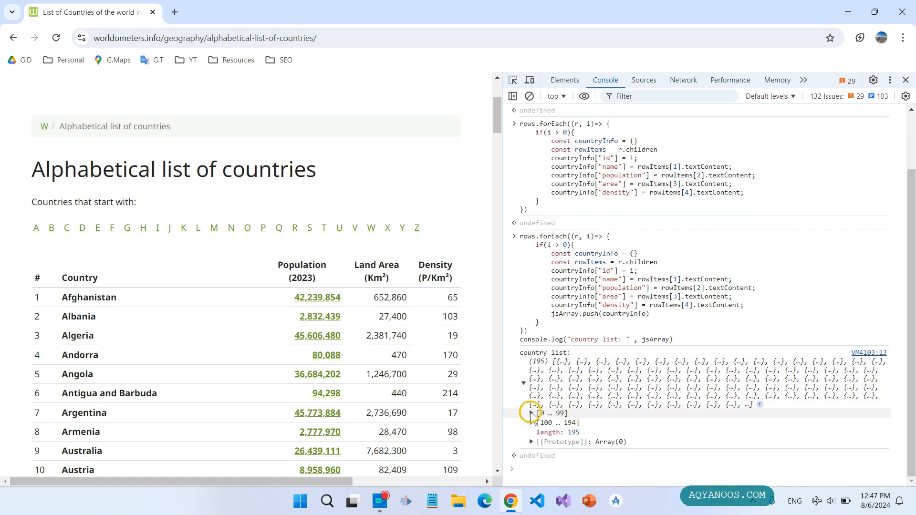
left_click(530, 412)
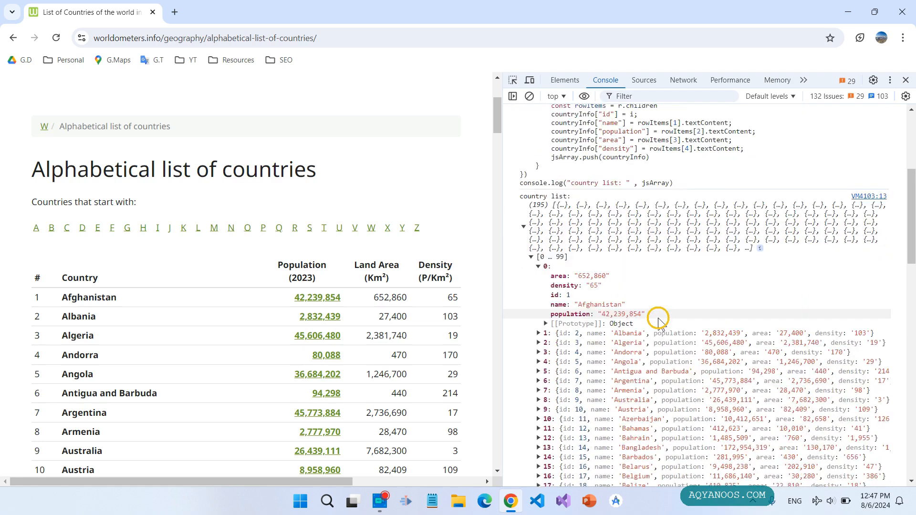
scroll("down", 3)
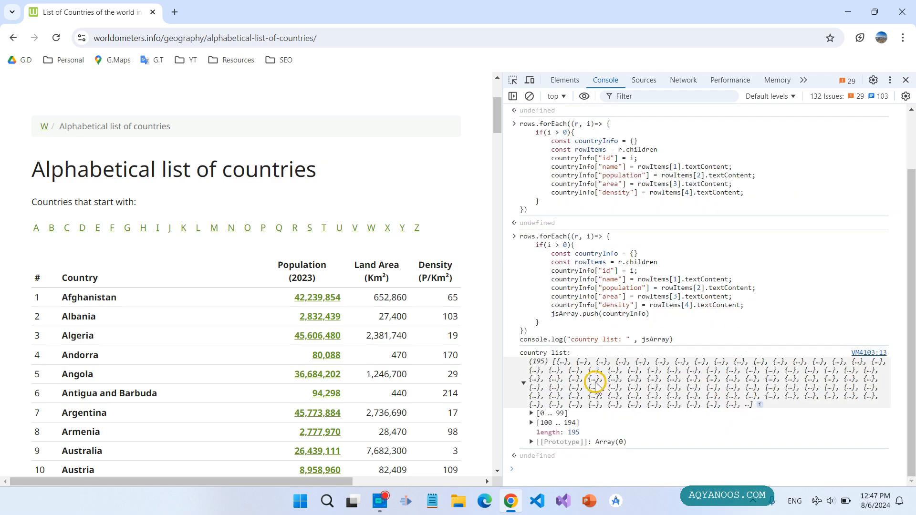
mouse_move(640, 389)
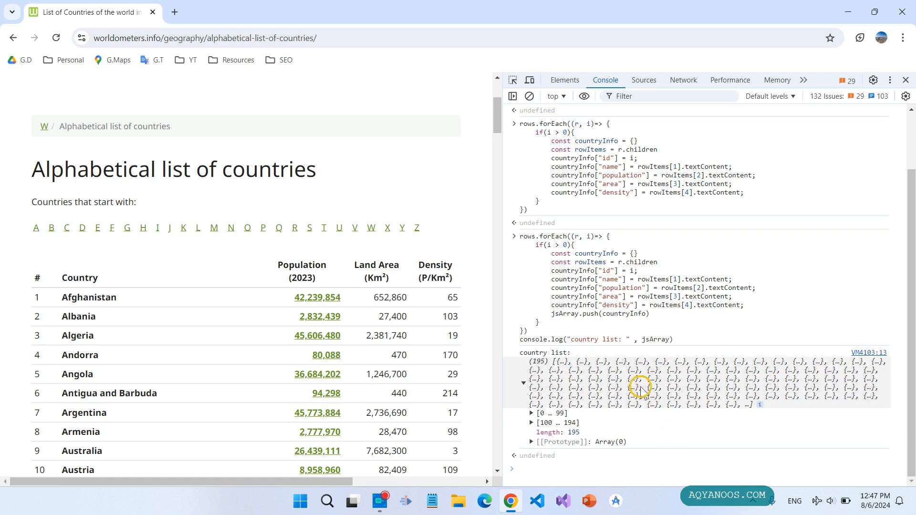
Step: Copy the logged country array and create a Desktop folder named 'html to js array'
right_click(640, 390)
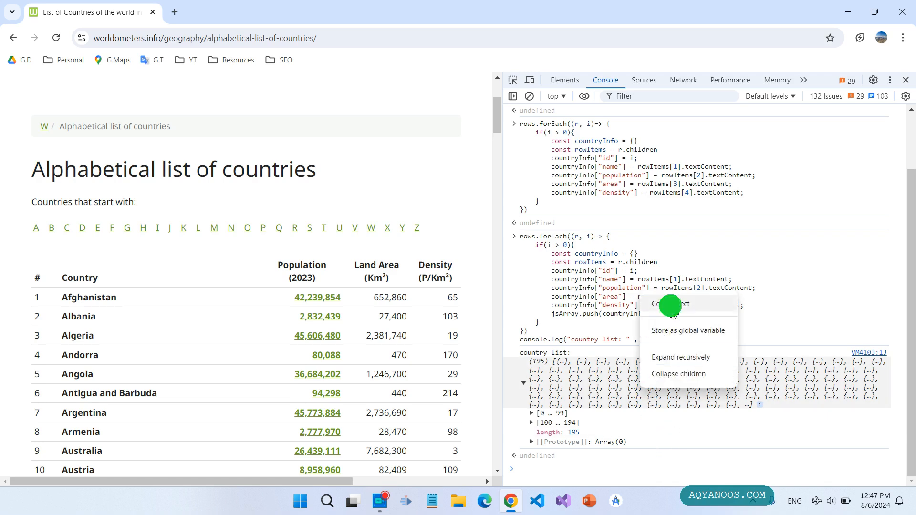
left_click(670, 304)
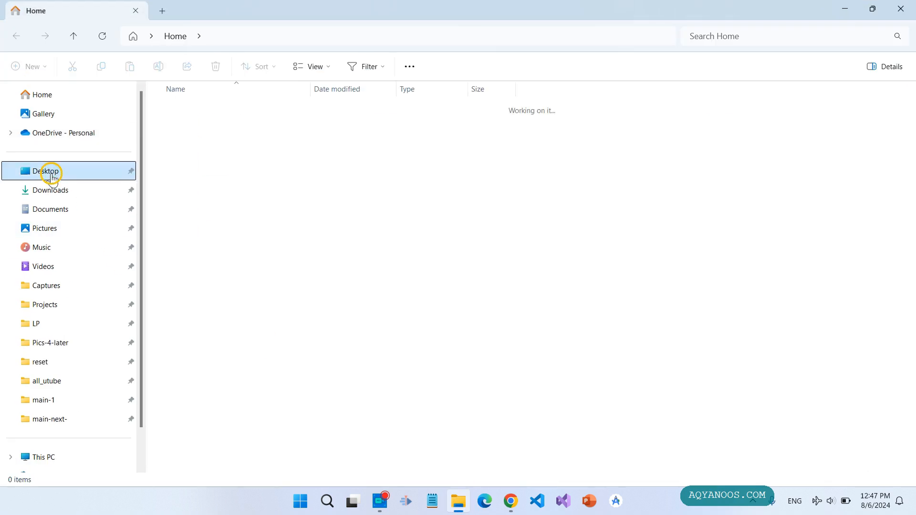
left_click(46, 171)
type("h")
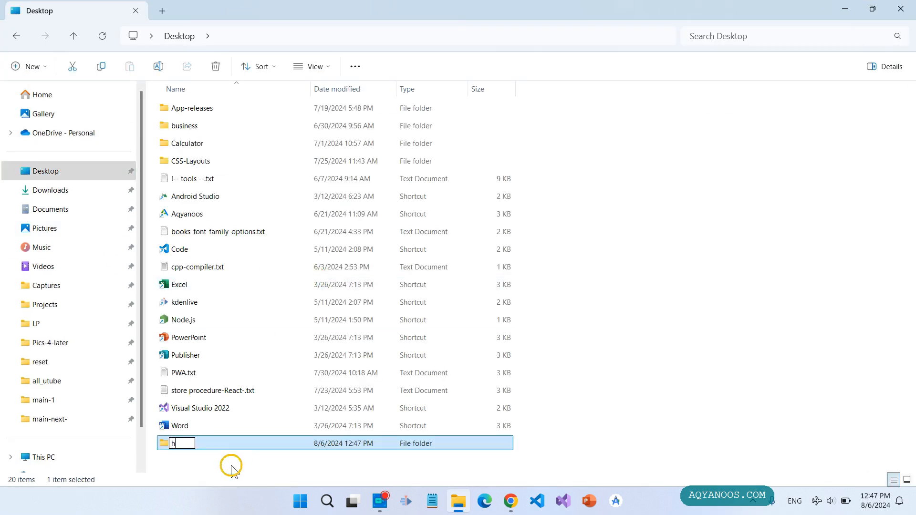
type("tml to")
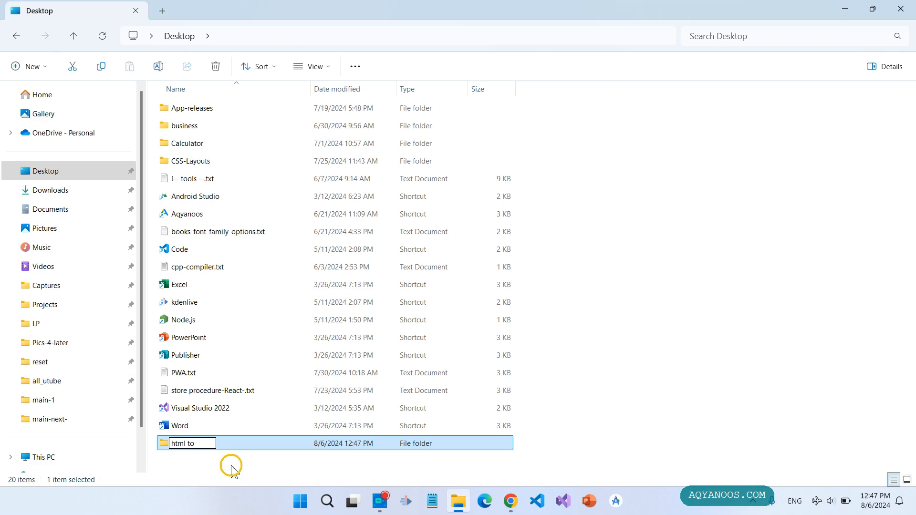
type("js arr")
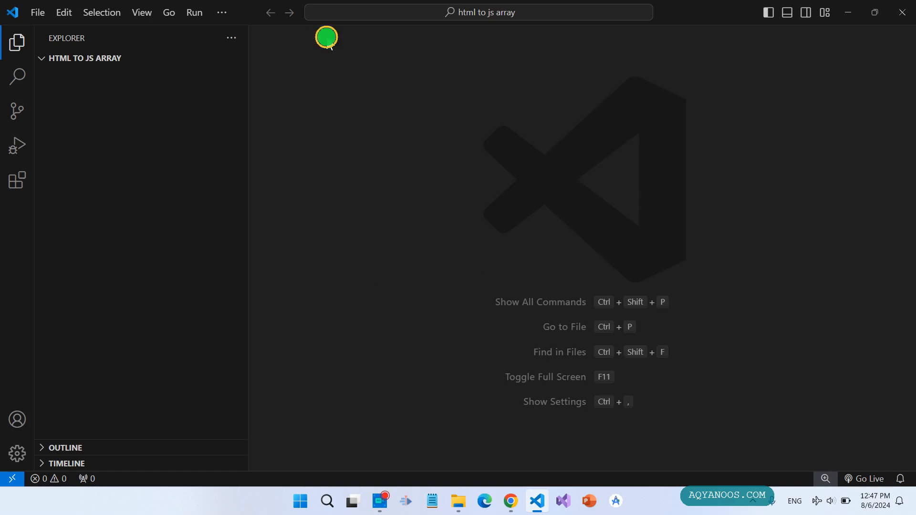
mouse_move(187, 58)
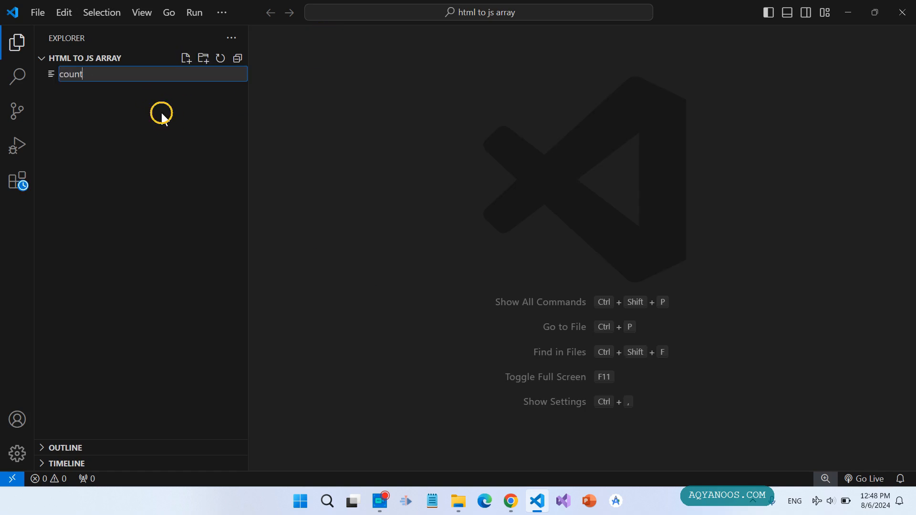
Step: Create countries.js and type const countryList = ahead of the pasted array
type("countries")
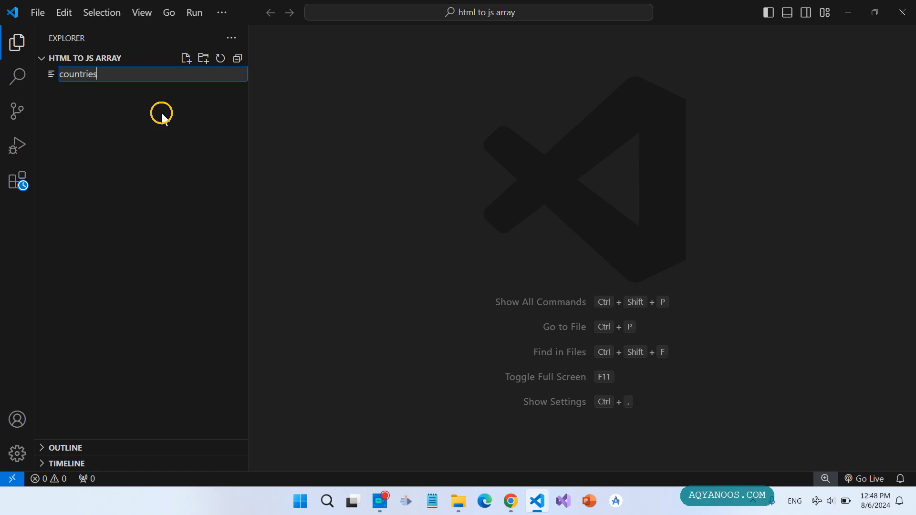
key("Enter")
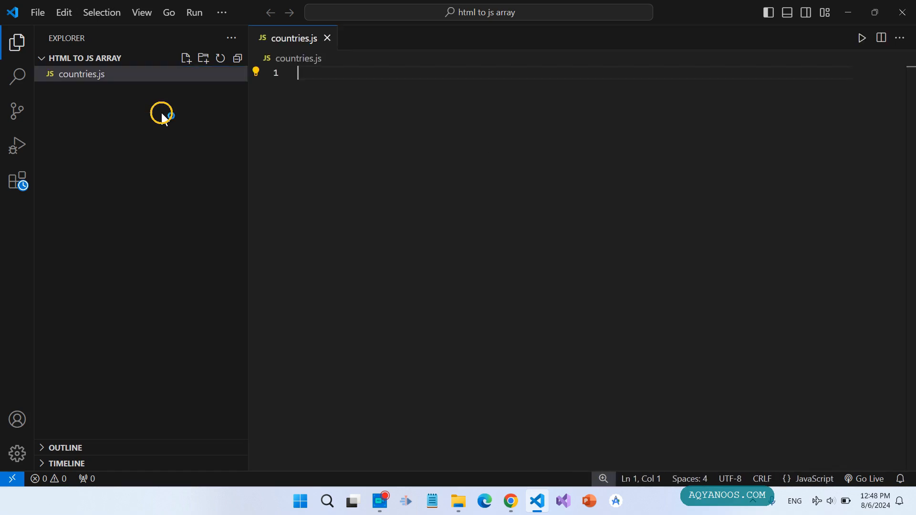
type("const cou")
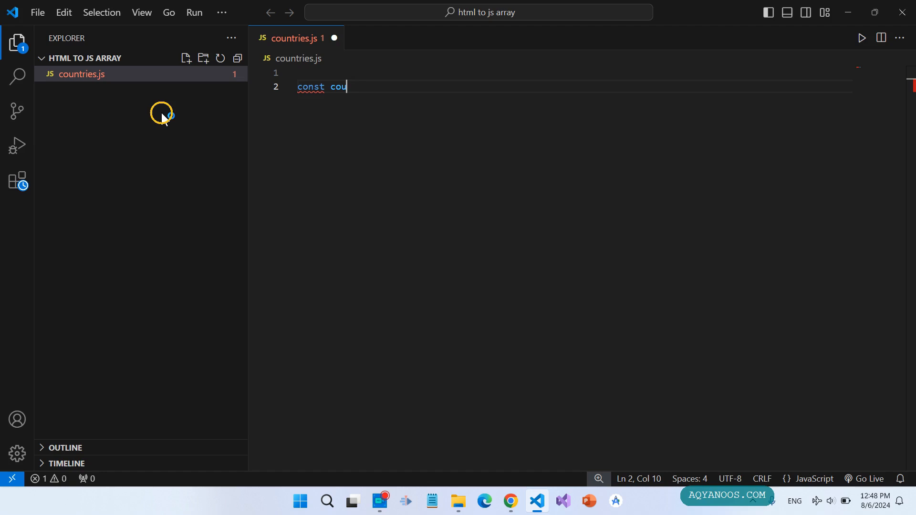
type("ntryList = [")
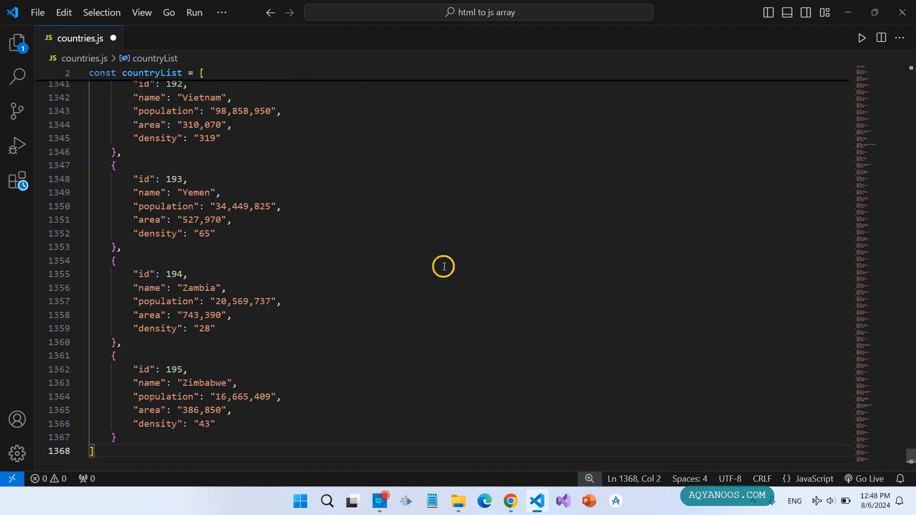
scroll("up", 3)
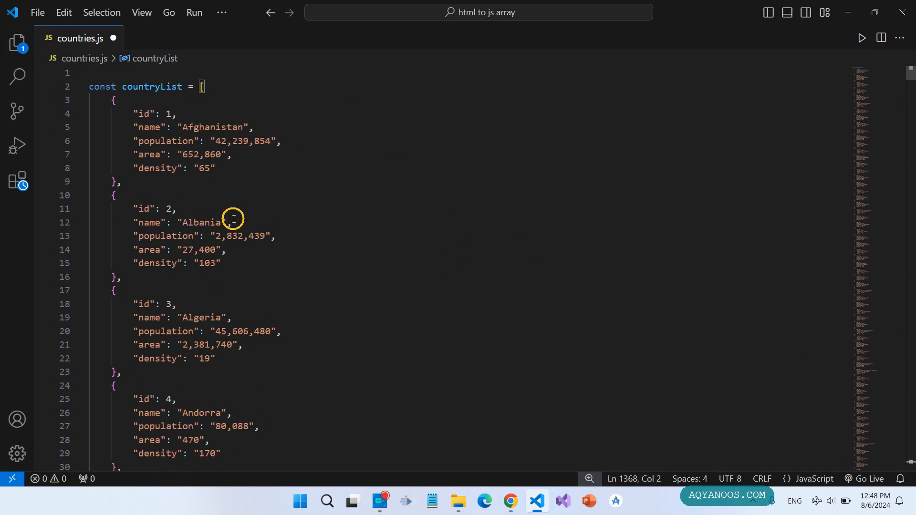
mouse_move(252, 195)
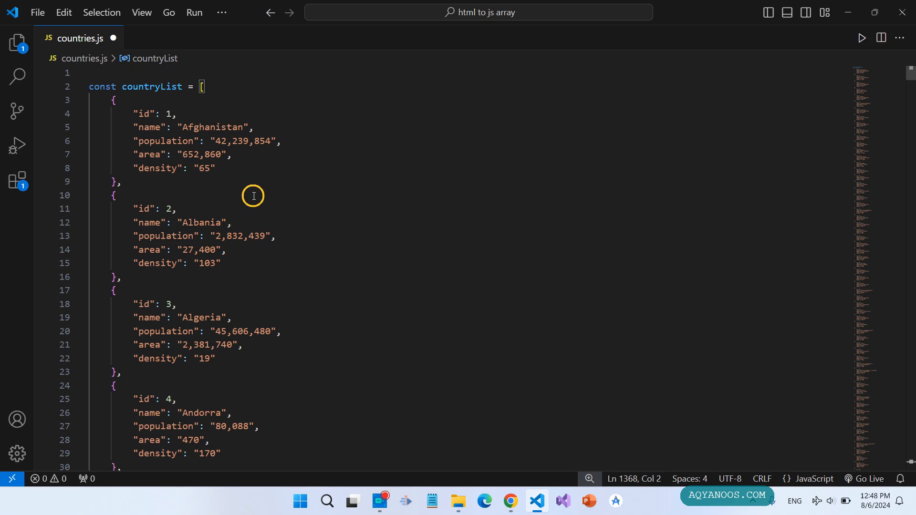
mouse_move(223, 192)
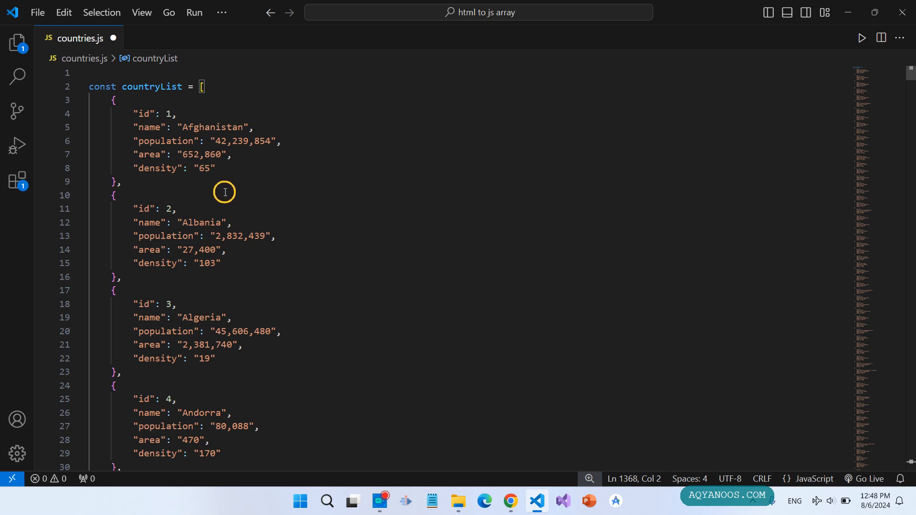
mouse_move(229, 179)
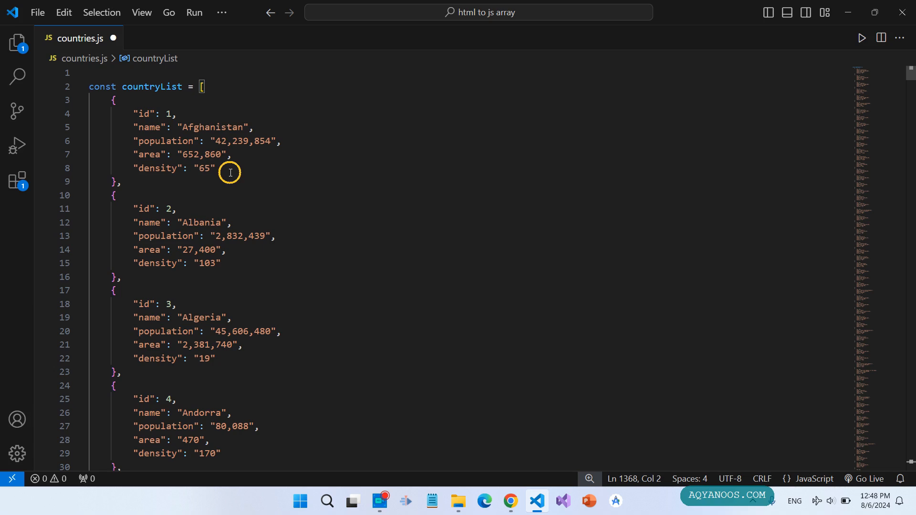
mouse_move(203, 188)
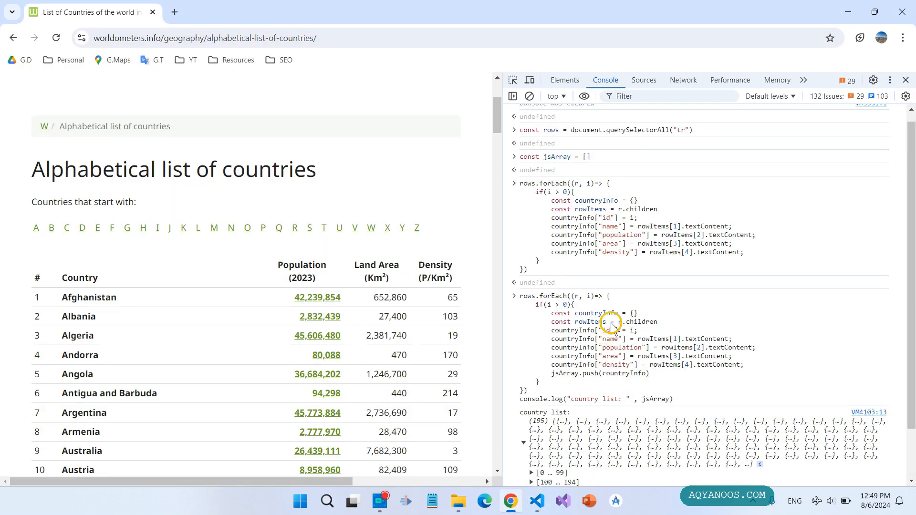
Step: Copy the rows query and the other console commands into countries.js
scroll("down", 3)
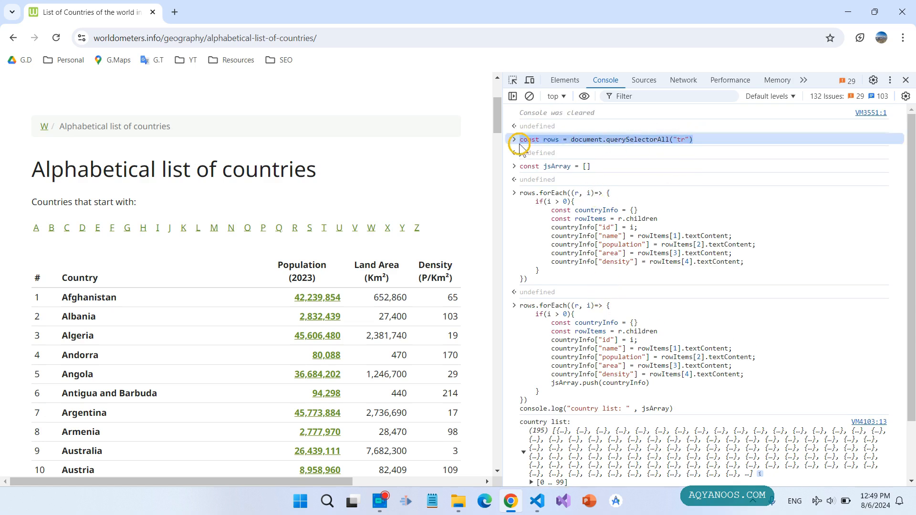
left_click(535, 500)
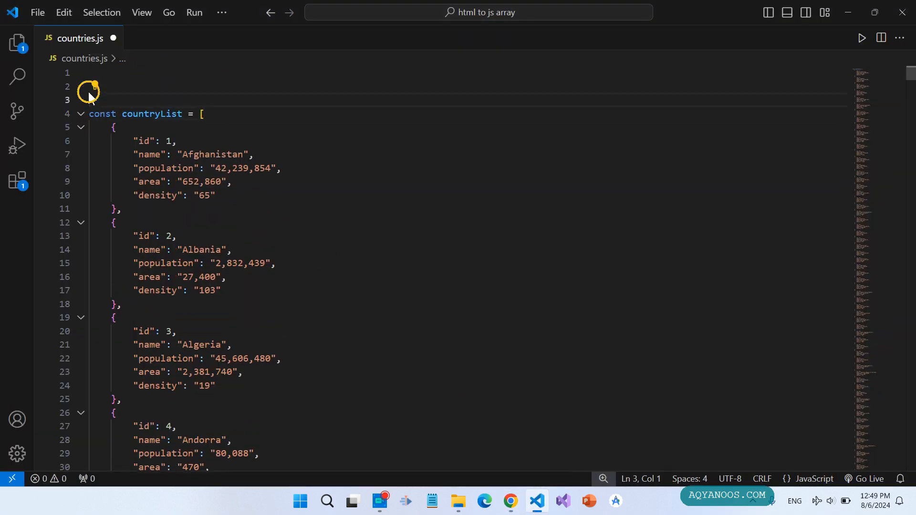
type("const rows = document.querySelectorAll(\"tr\")")
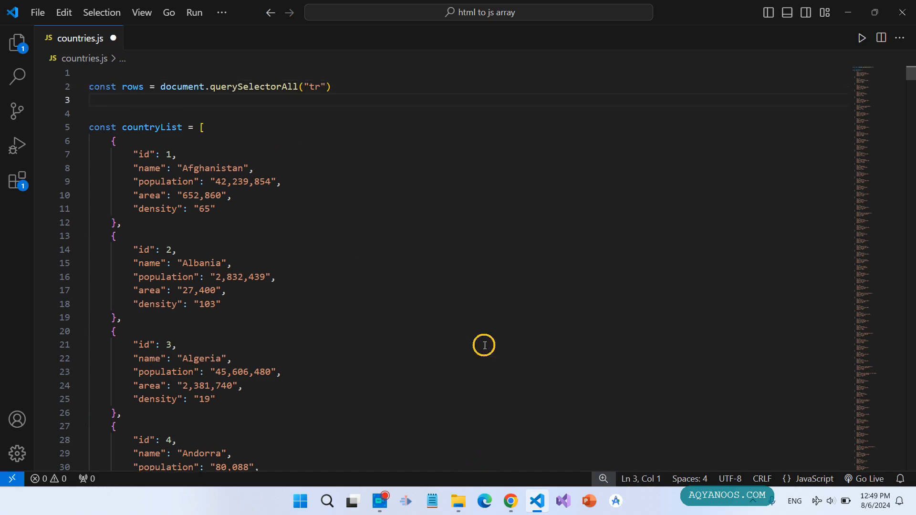
mouse_move(494, 322)
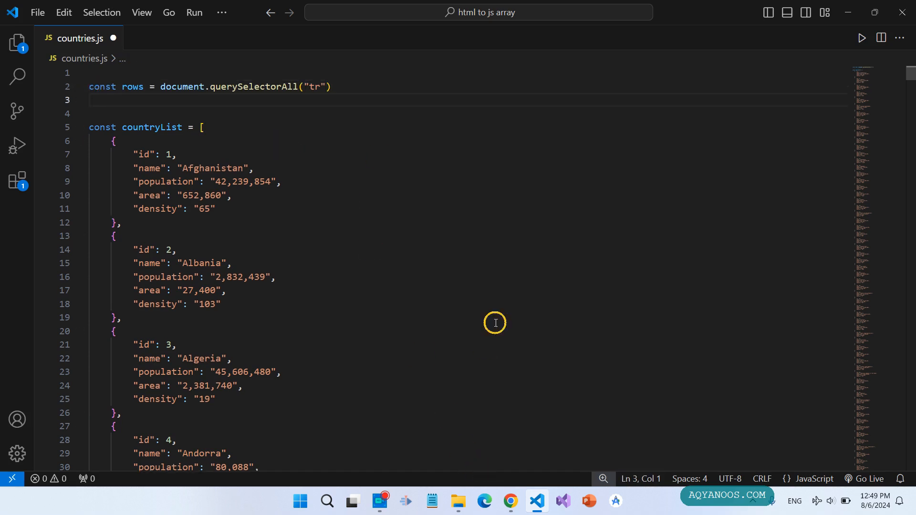
left_click(509, 501)
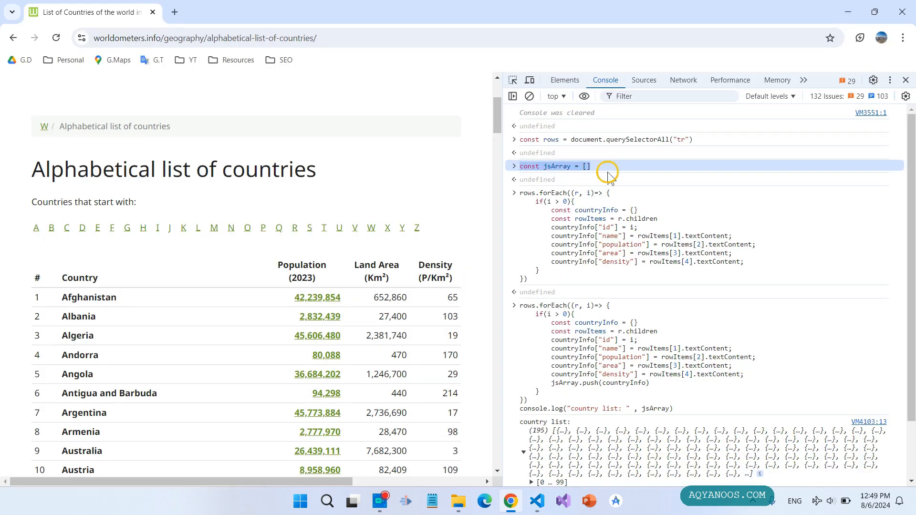
mouse_move(675, 410)
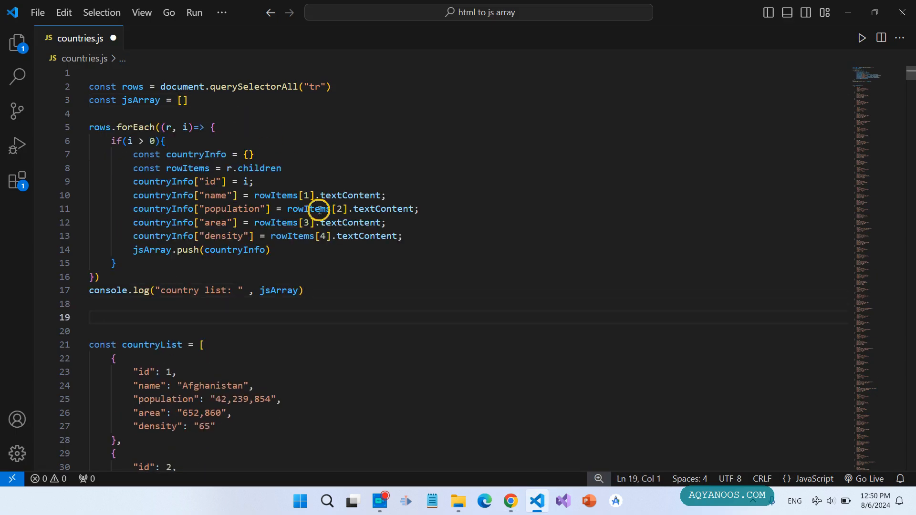
mouse_move(240, 195)
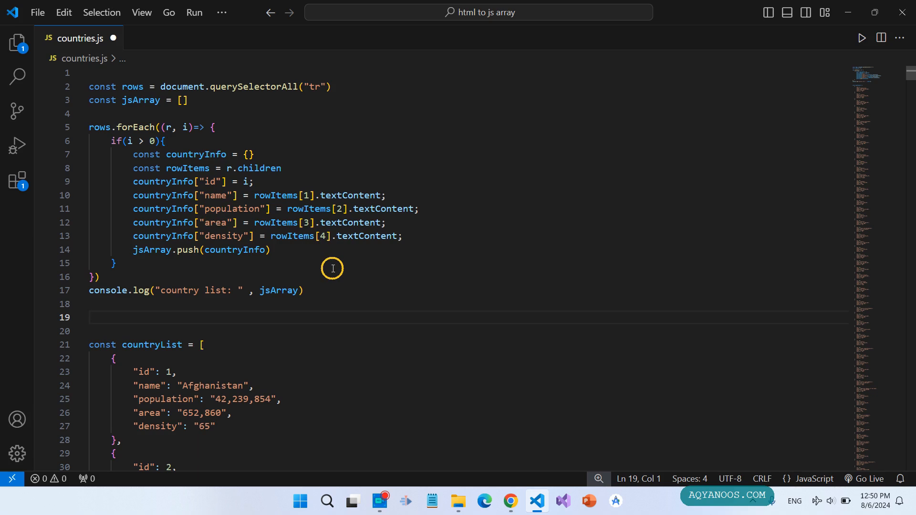
mouse_move(303, 248)
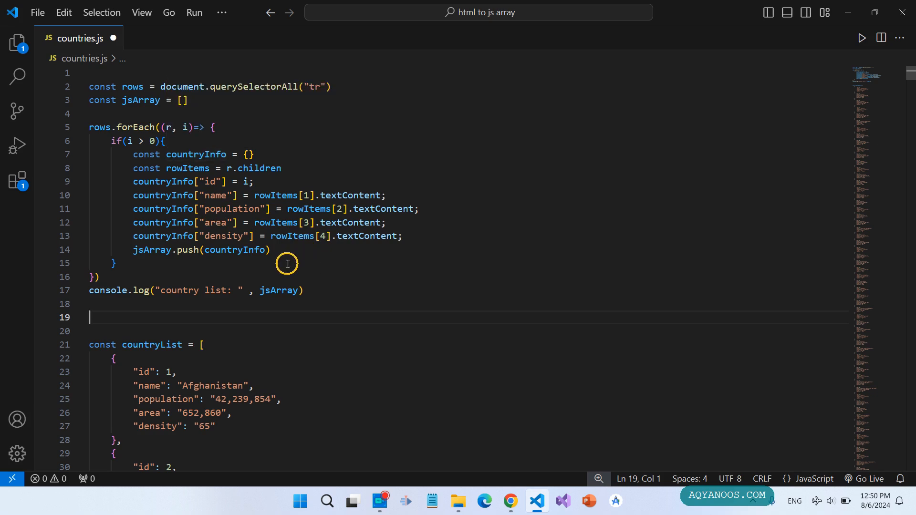
mouse_move(361, 232)
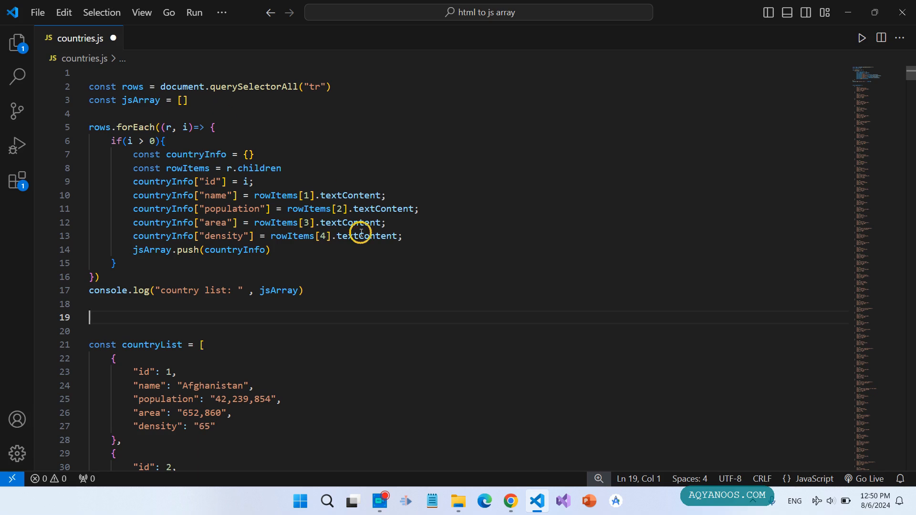
mouse_move(203, 313)
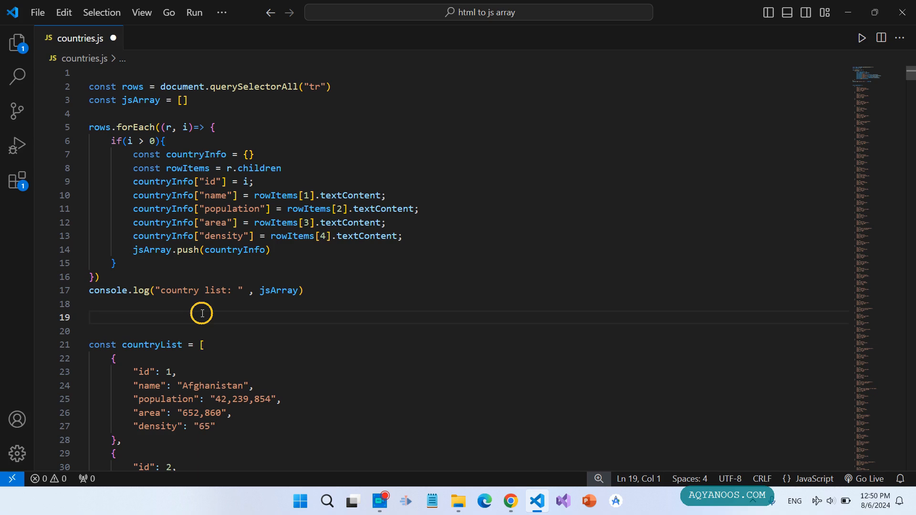
left_click(89, 317)
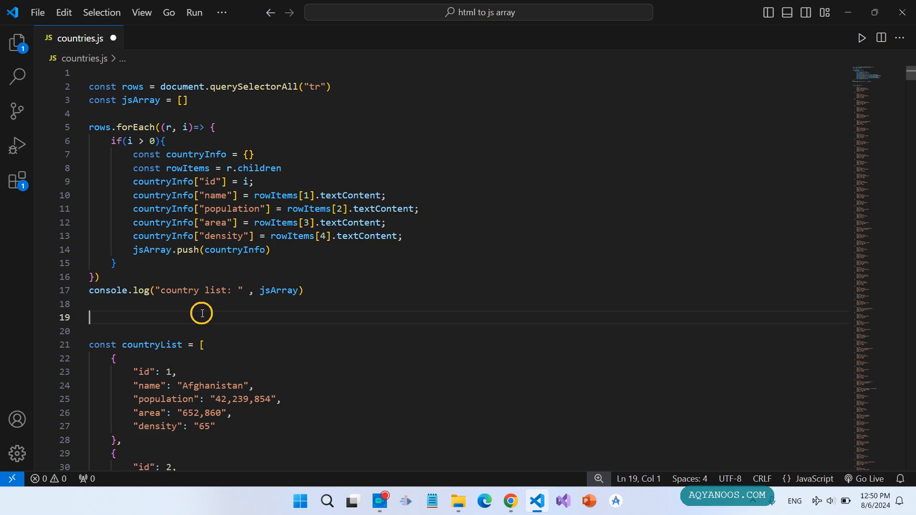